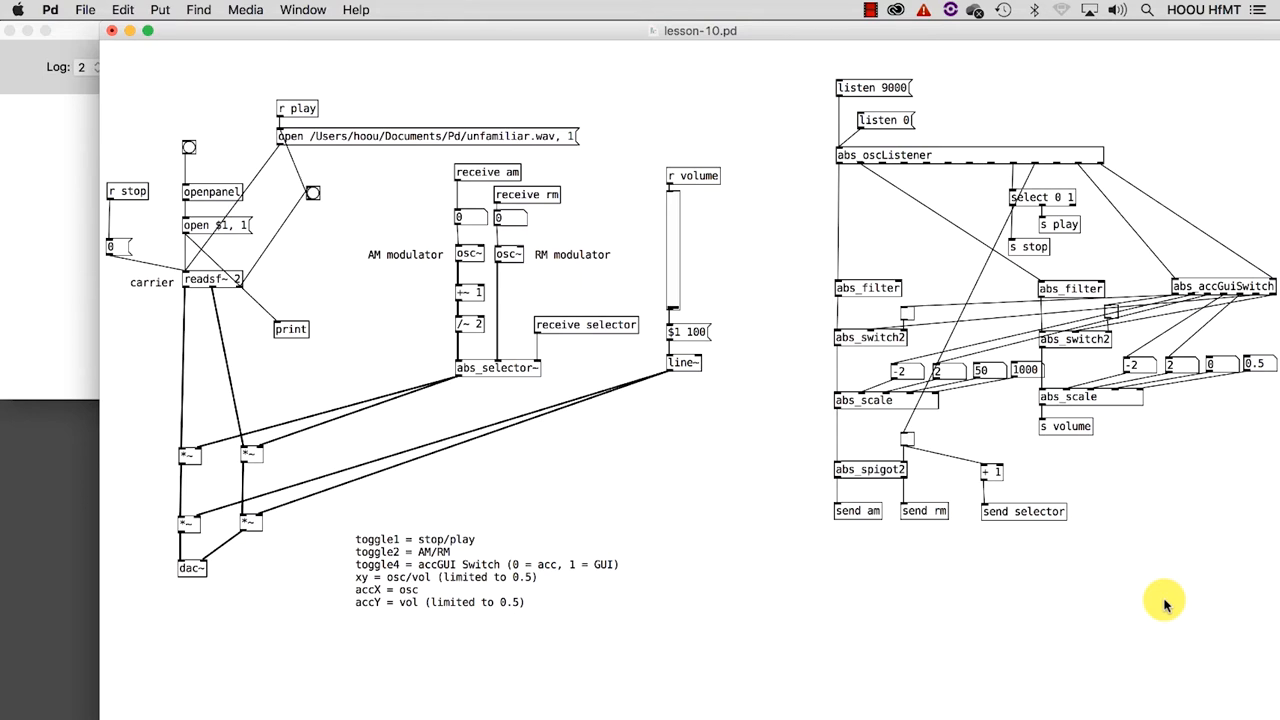
pyautogui.moveTo(742, 110)
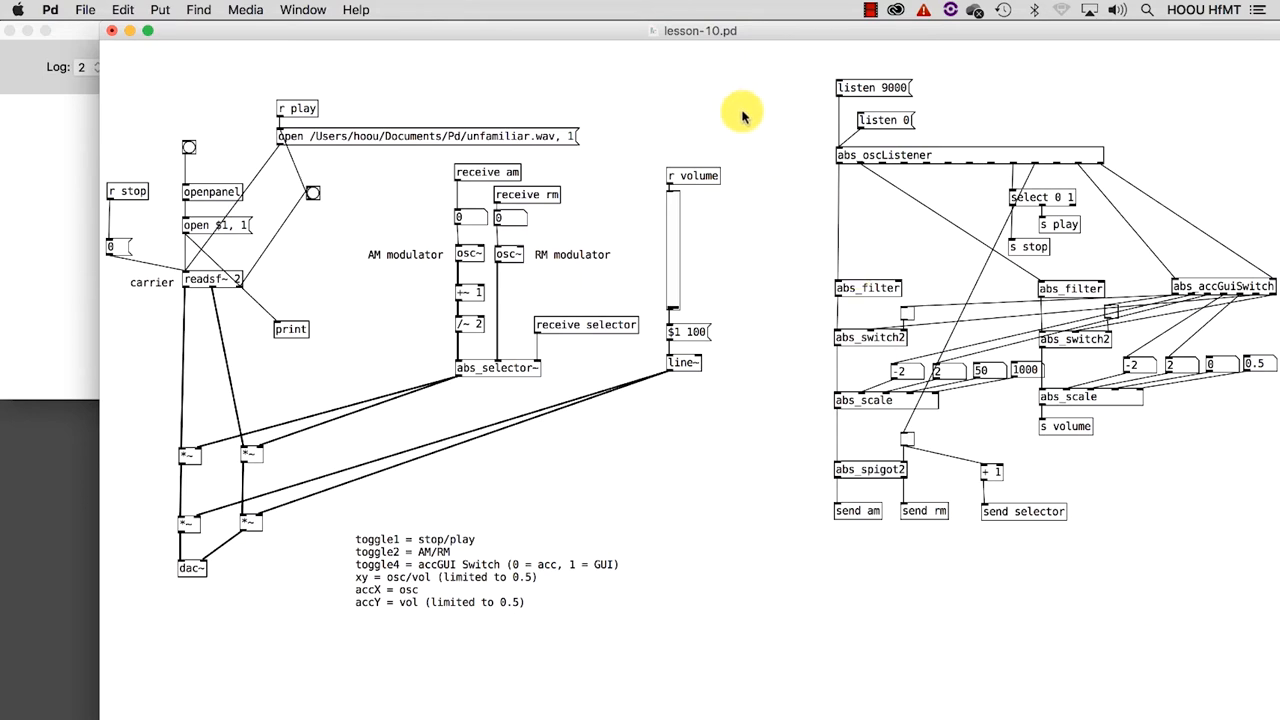
pyautogui.moveTo(758, 376)
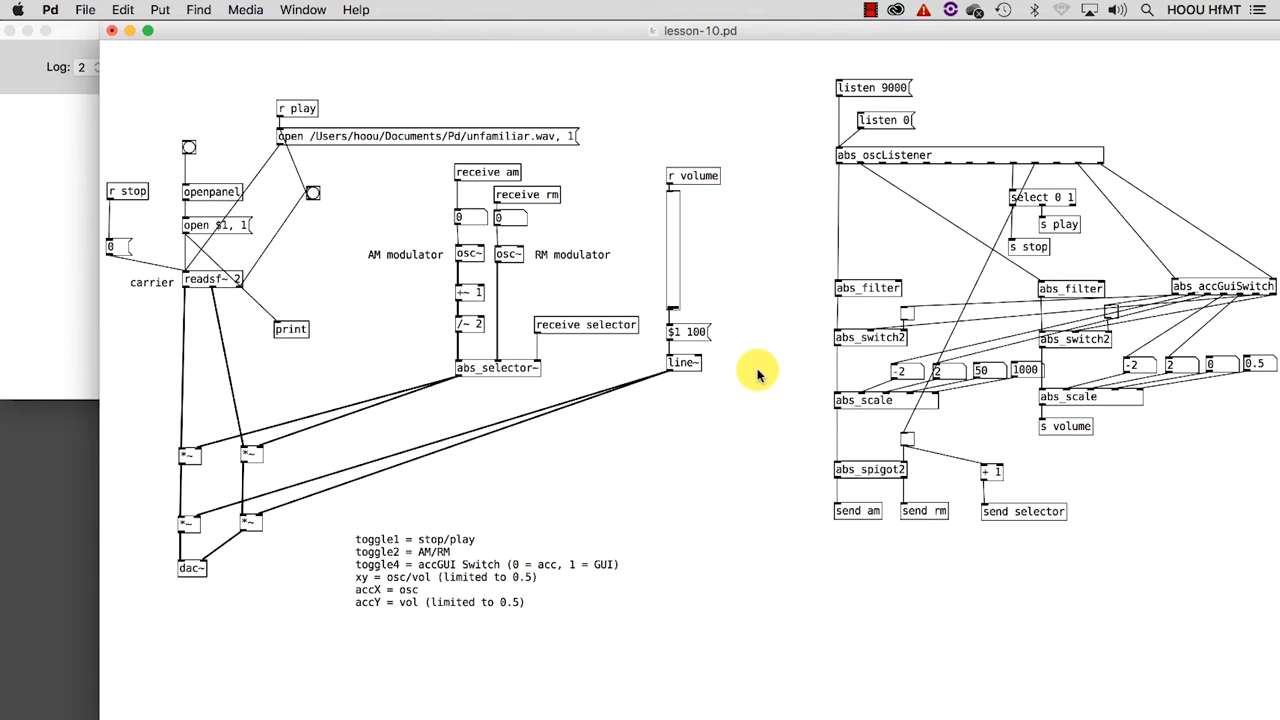
pyautogui.moveTo(728, 108)
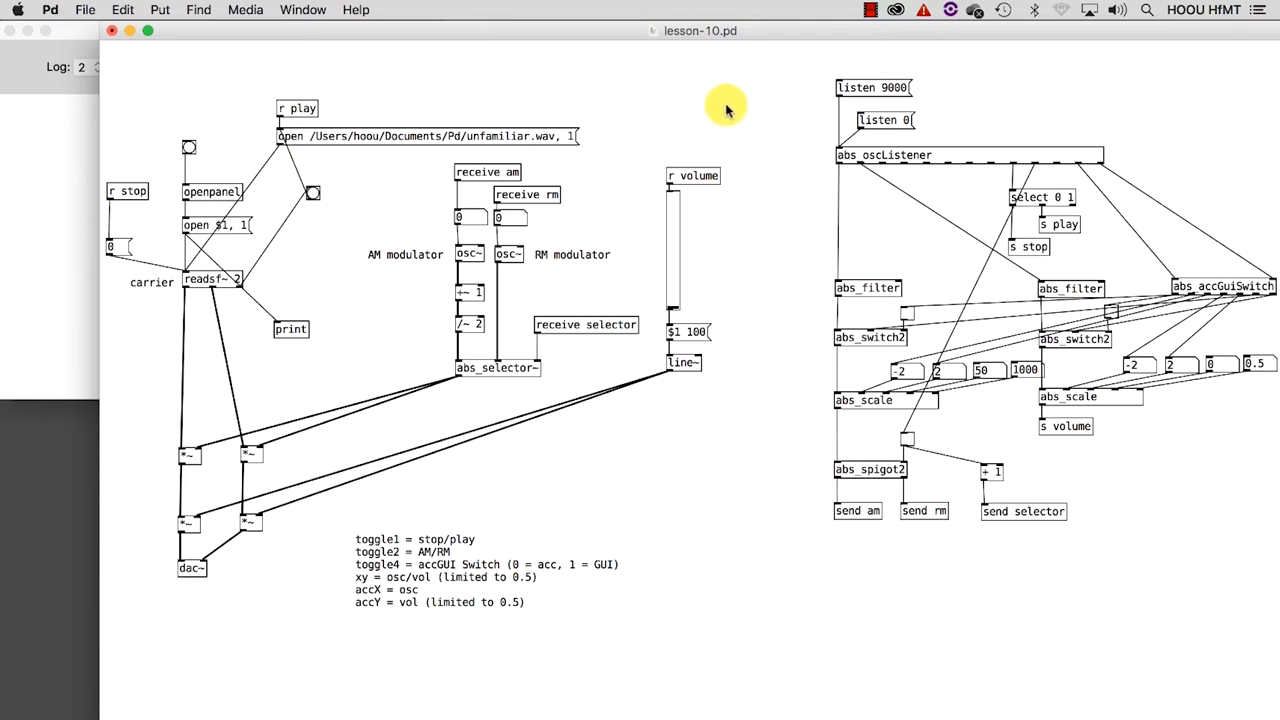
pyautogui.moveTo(402, 656)
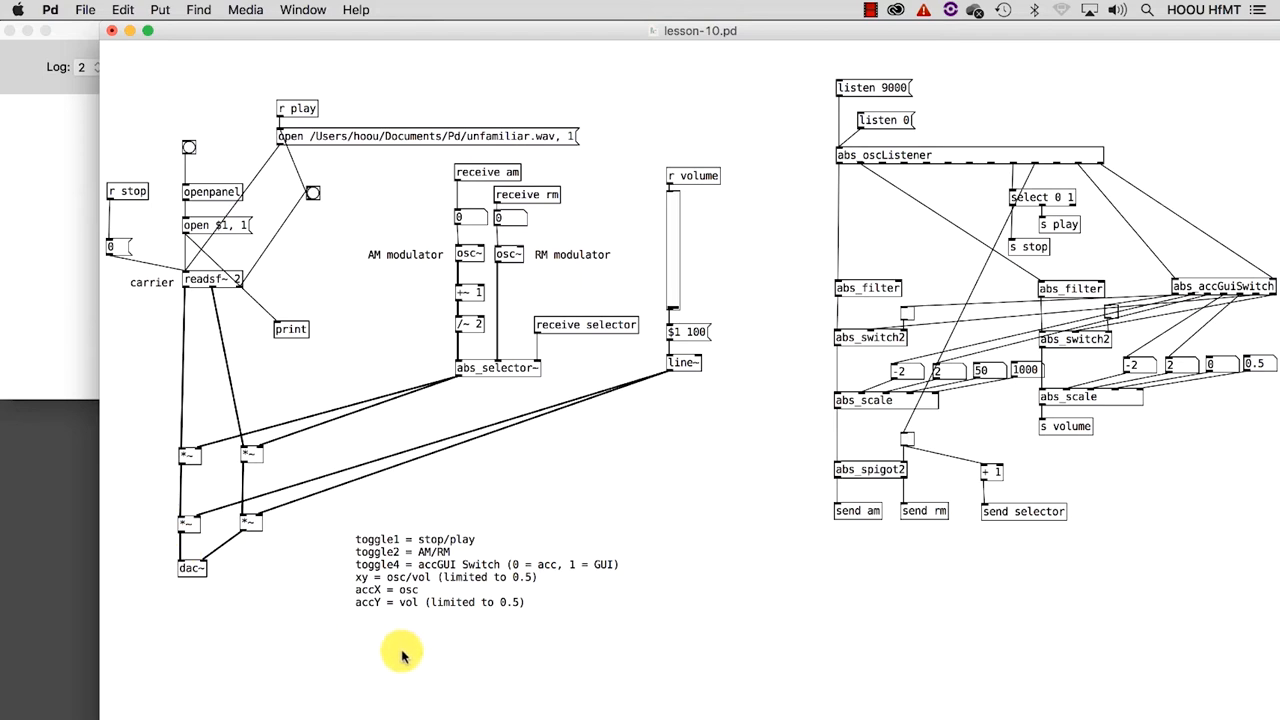
pyautogui.moveTo(664, 618)
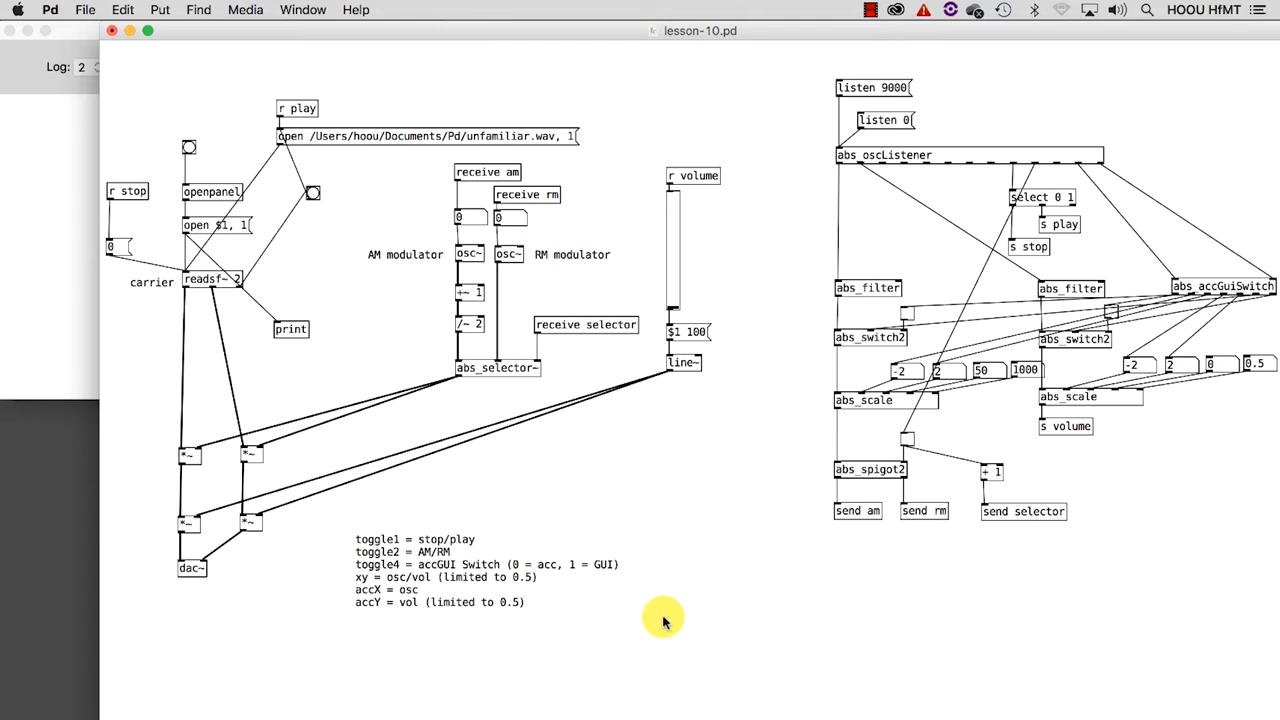
pyautogui.moveTo(404, 276)
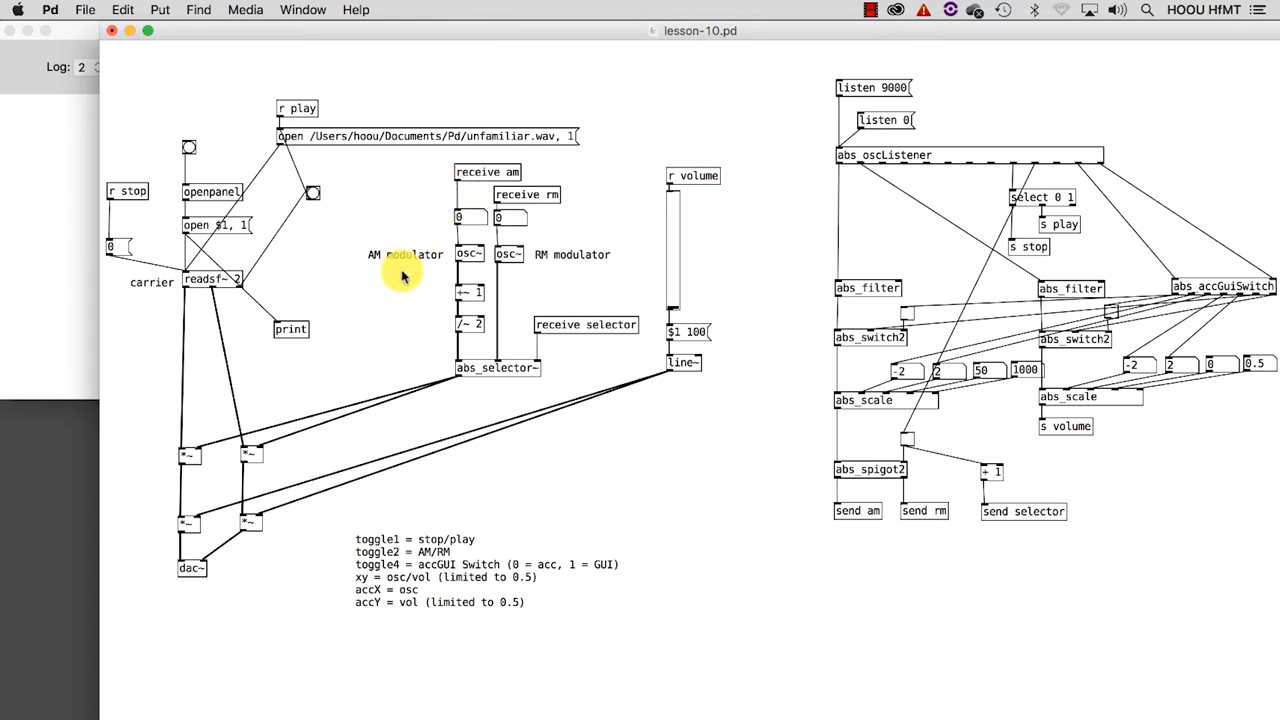
pyautogui.moveTo(560, 270)
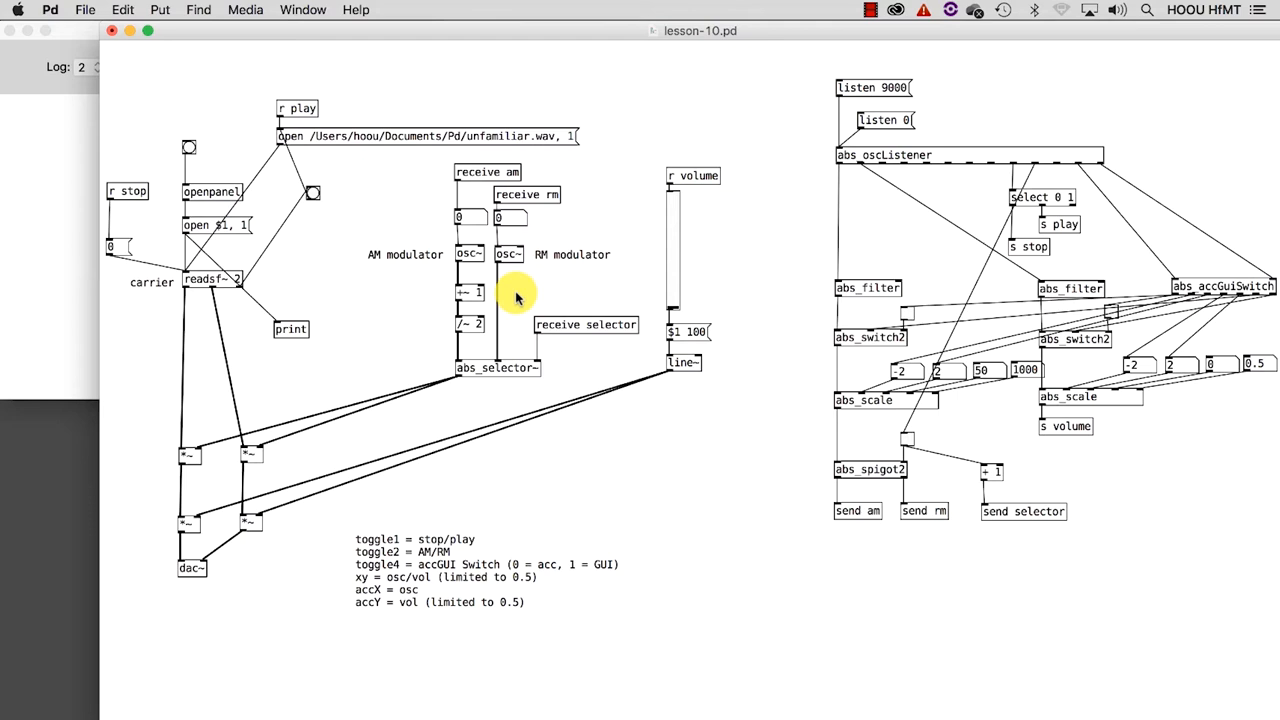
pyautogui.moveTo(728, 262)
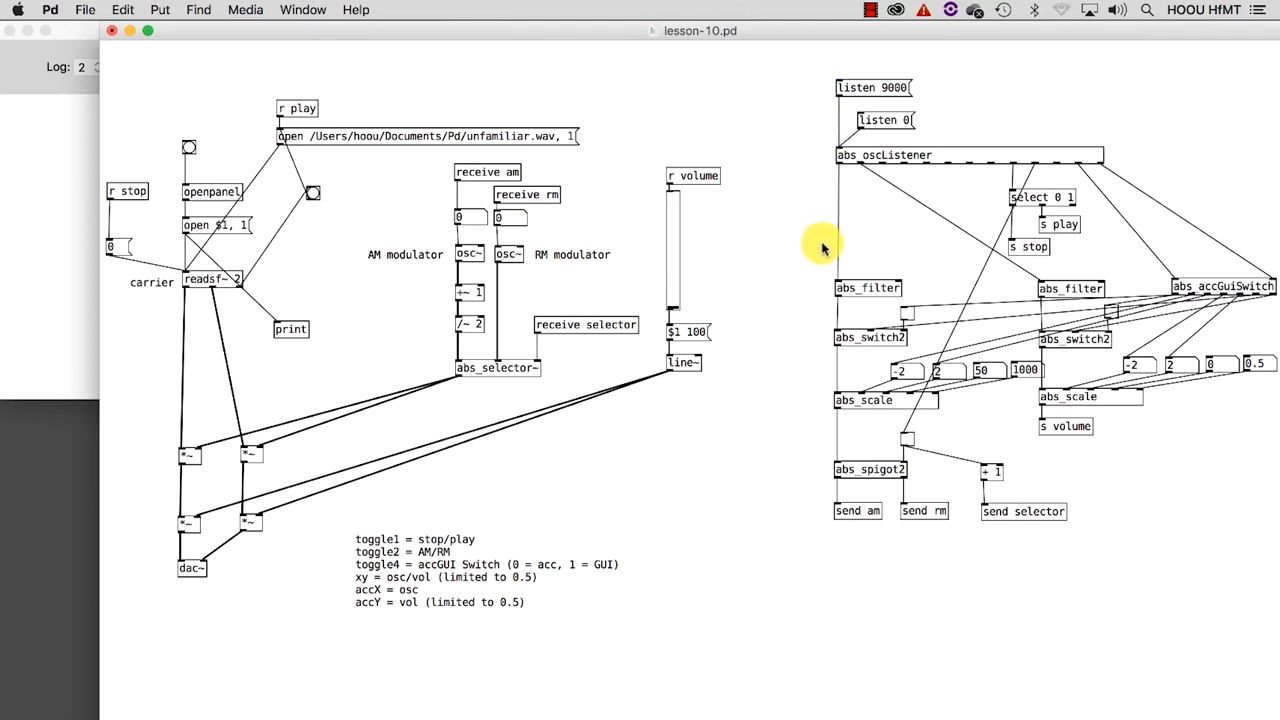
pyautogui.moveTo(820, 560)
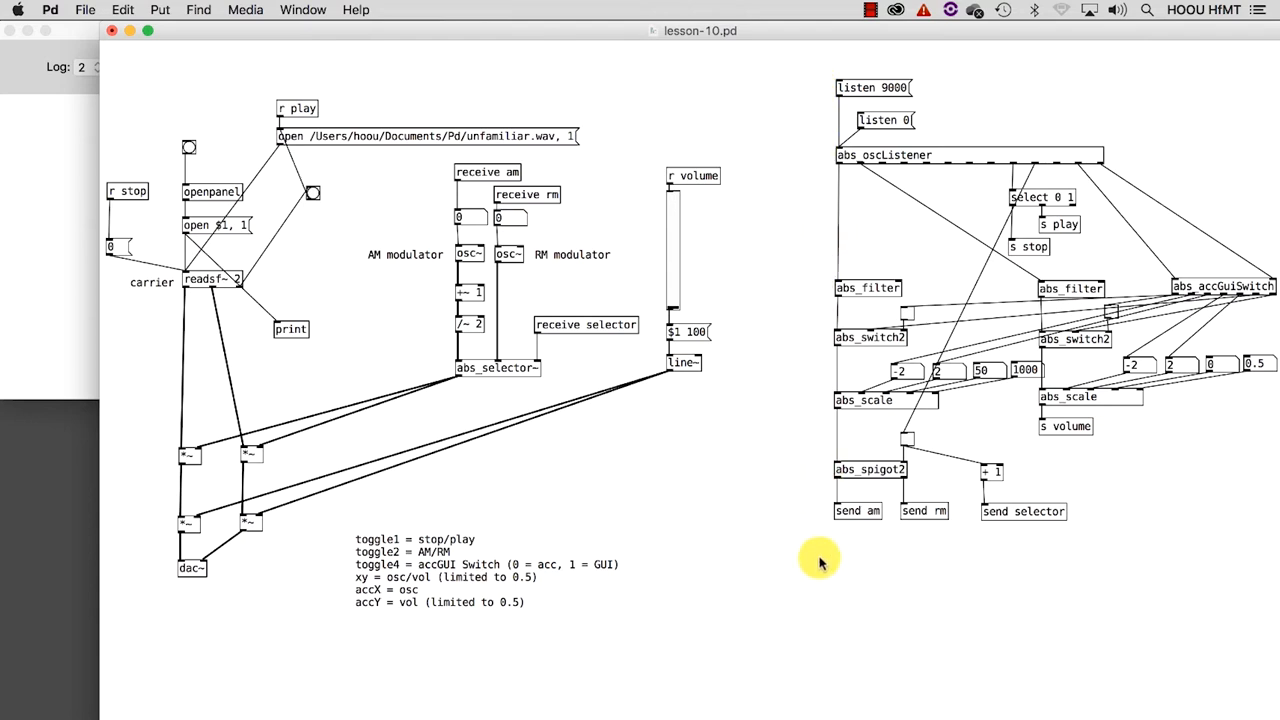
pyautogui.moveTo(776, 590)
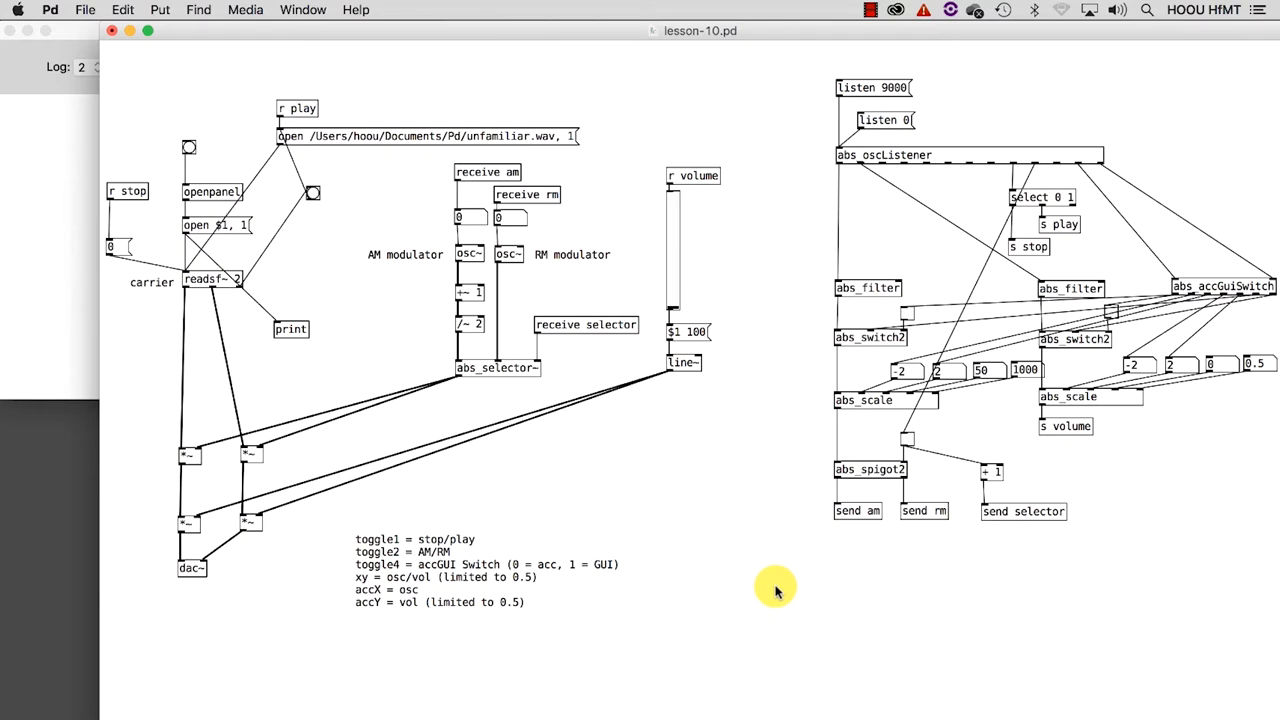
pyautogui.moveTo(852, 592)
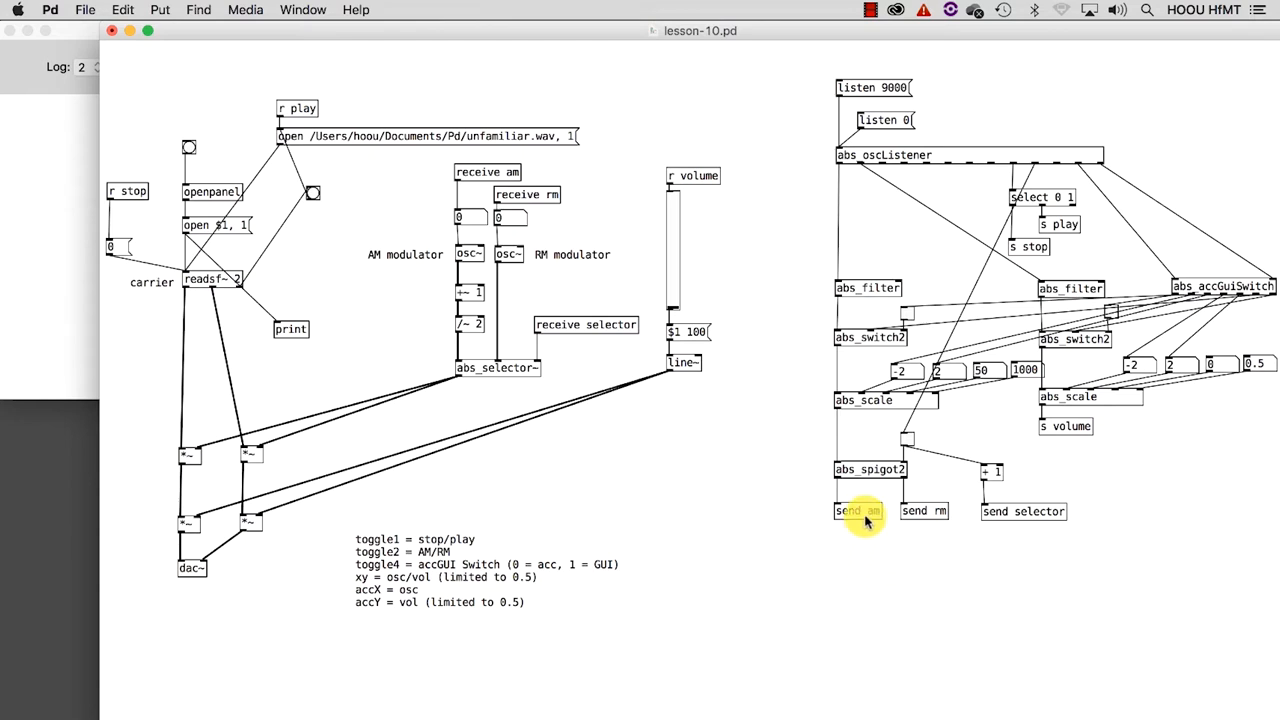
pyautogui.moveTo(616, 430)
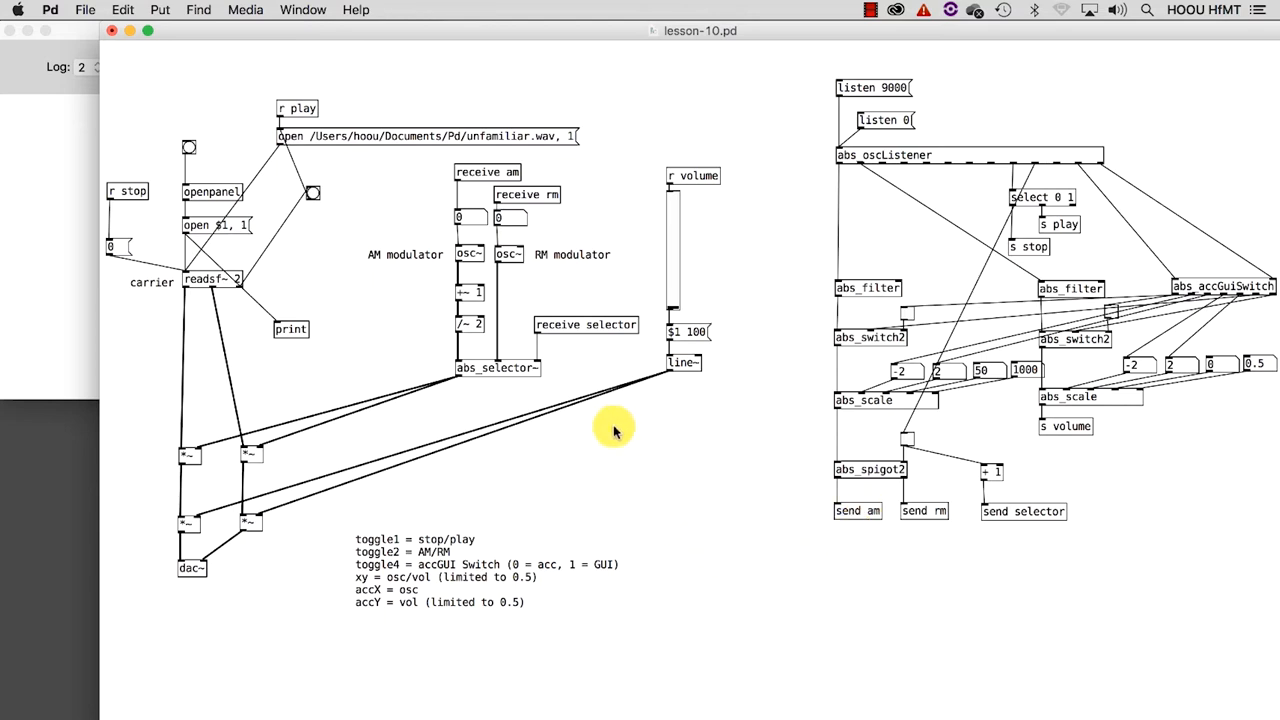
pyautogui.moveTo(856, 576)
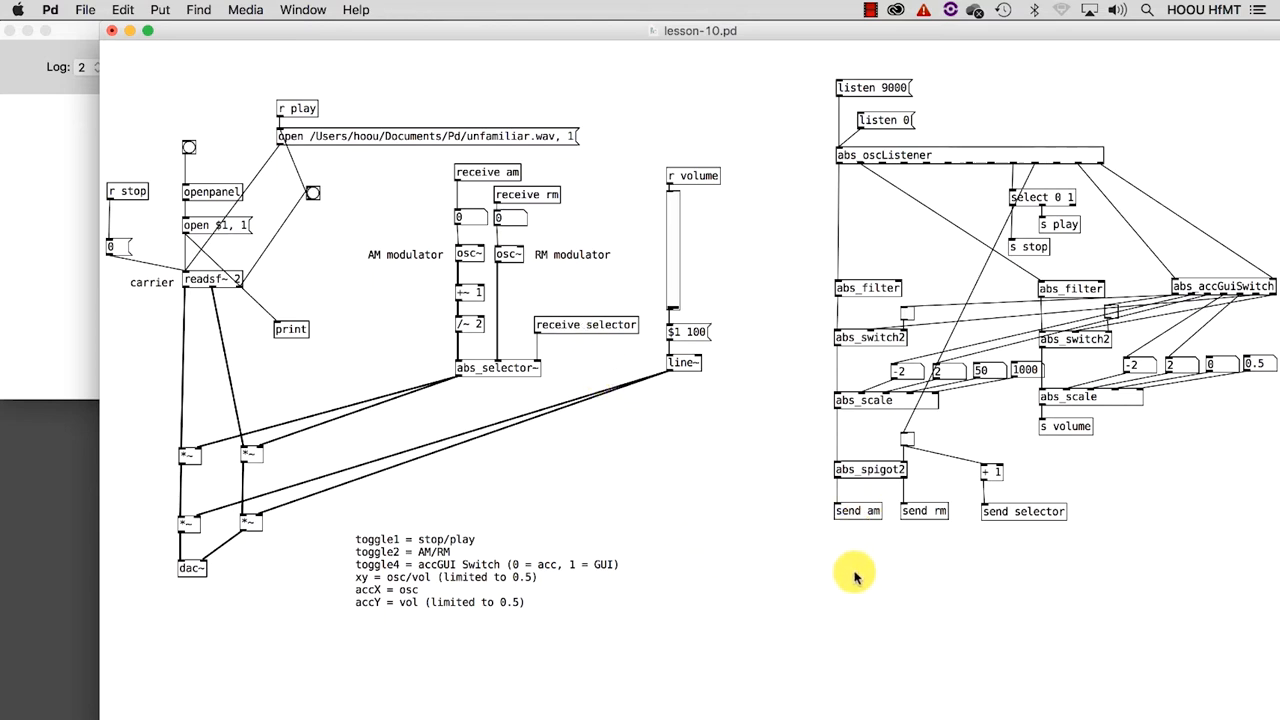
pyautogui.moveTo(860, 538)
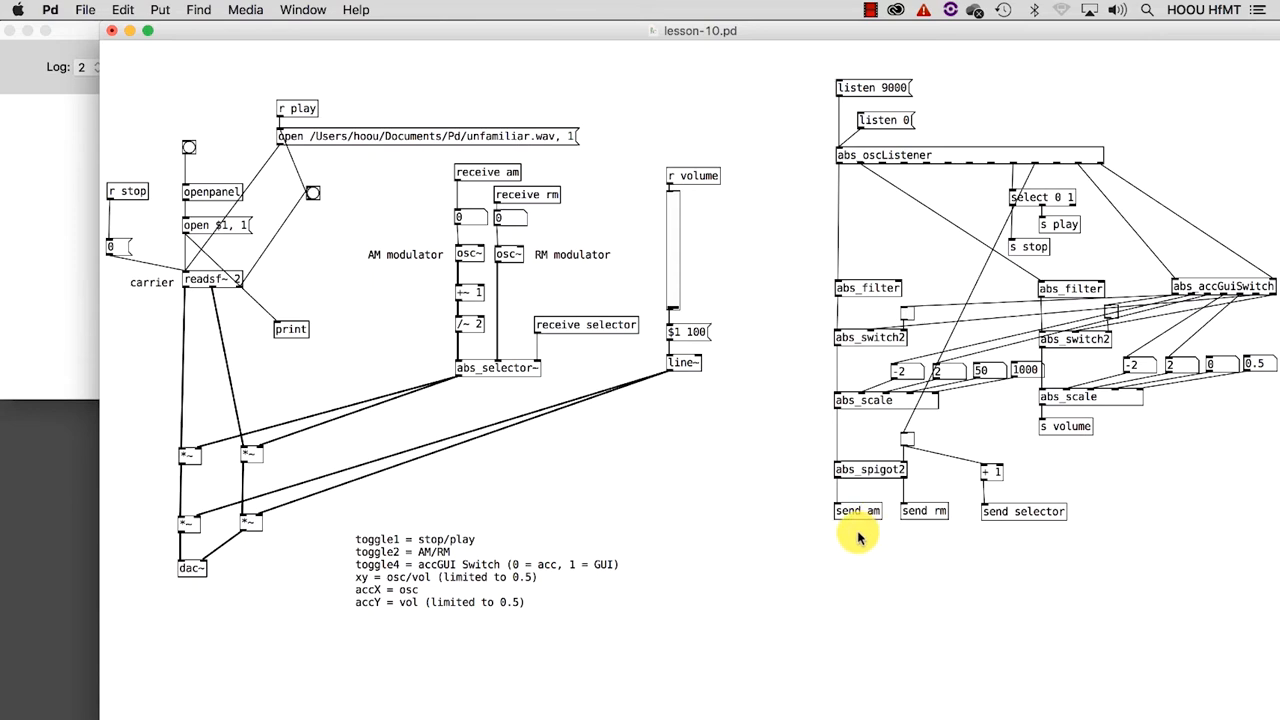
# - Review the send object's help page and close it
pyautogui.click(856, 512)
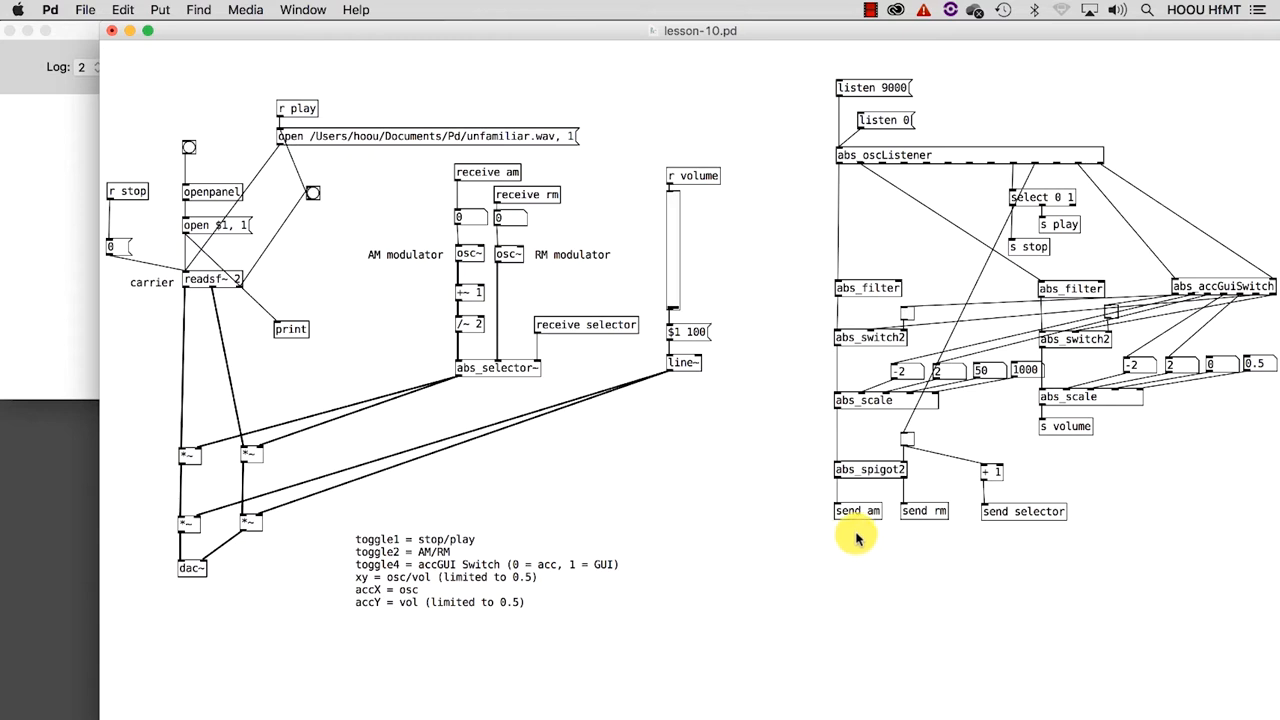
pyautogui.moveTo(1022, 436)
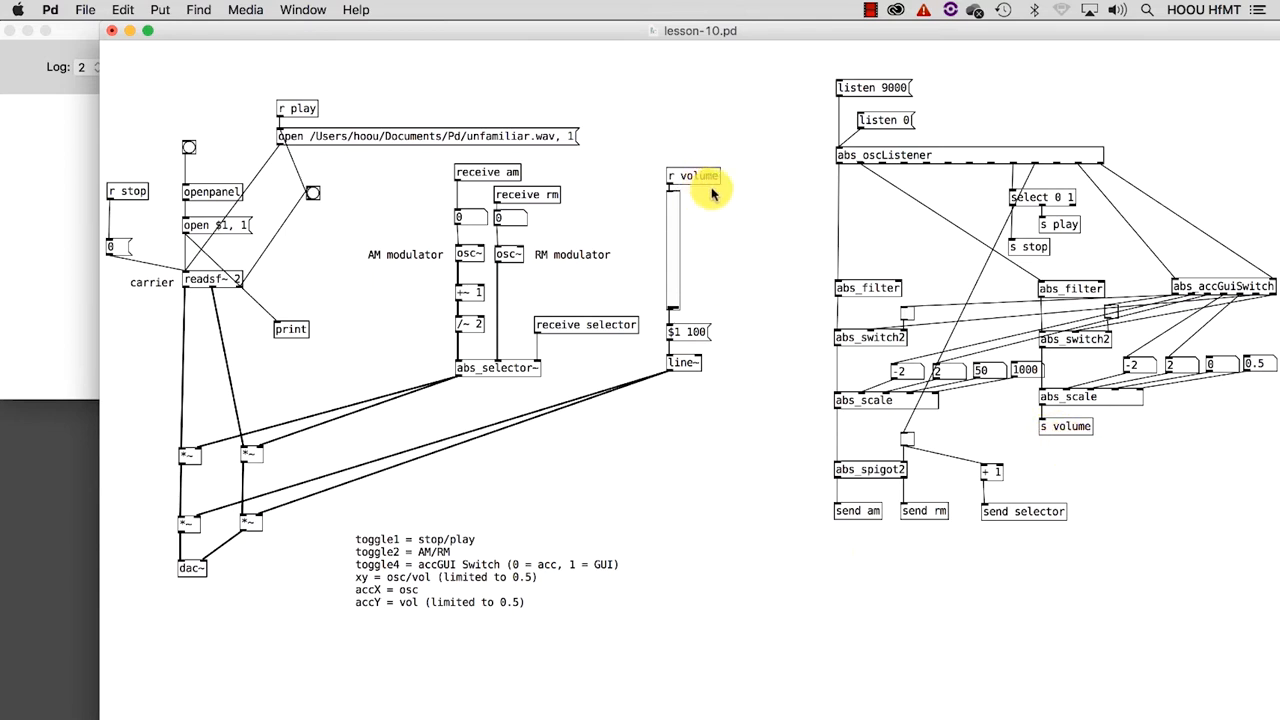
pyautogui.moveTo(770, 444)
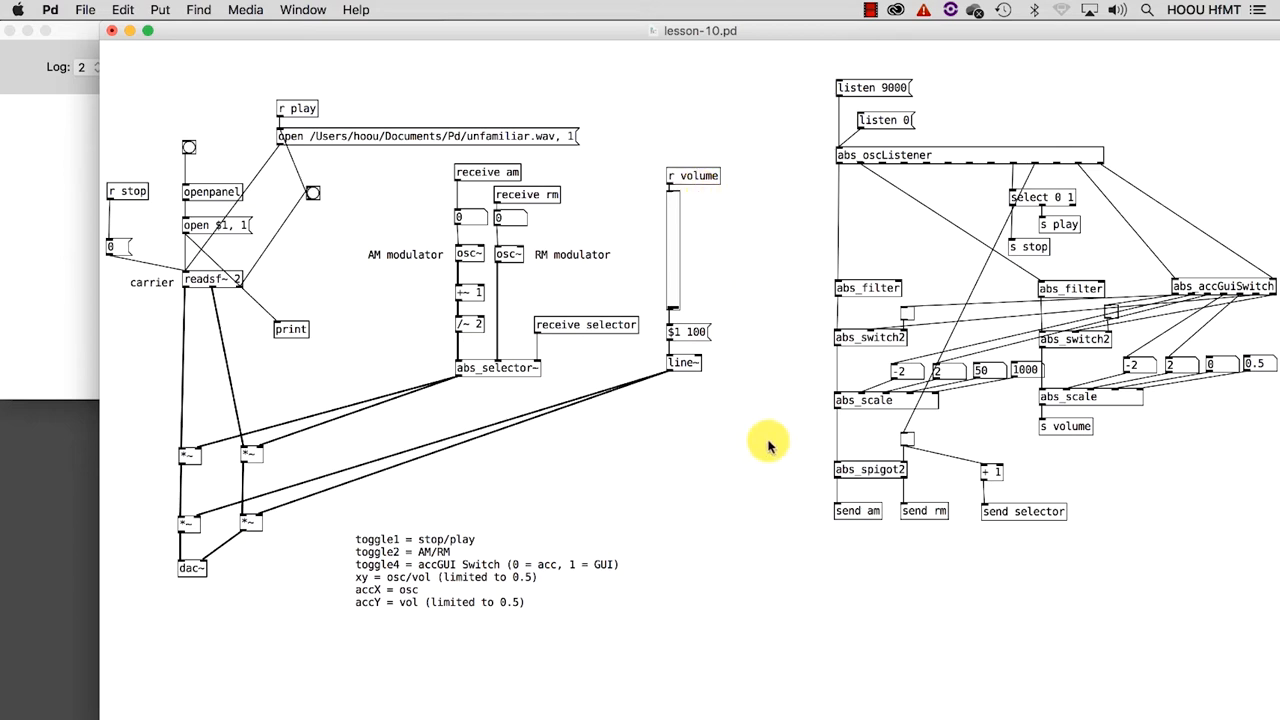
pyautogui.moveTo(796, 536)
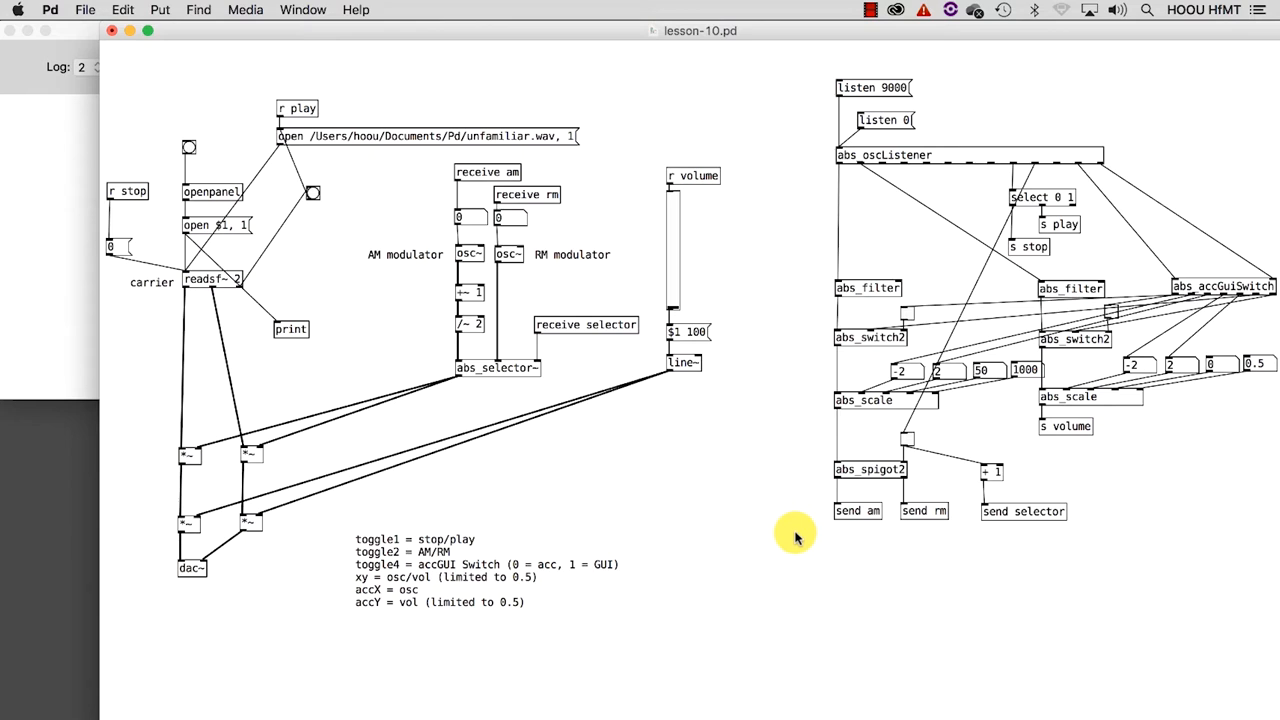
pyautogui.click(856, 512)
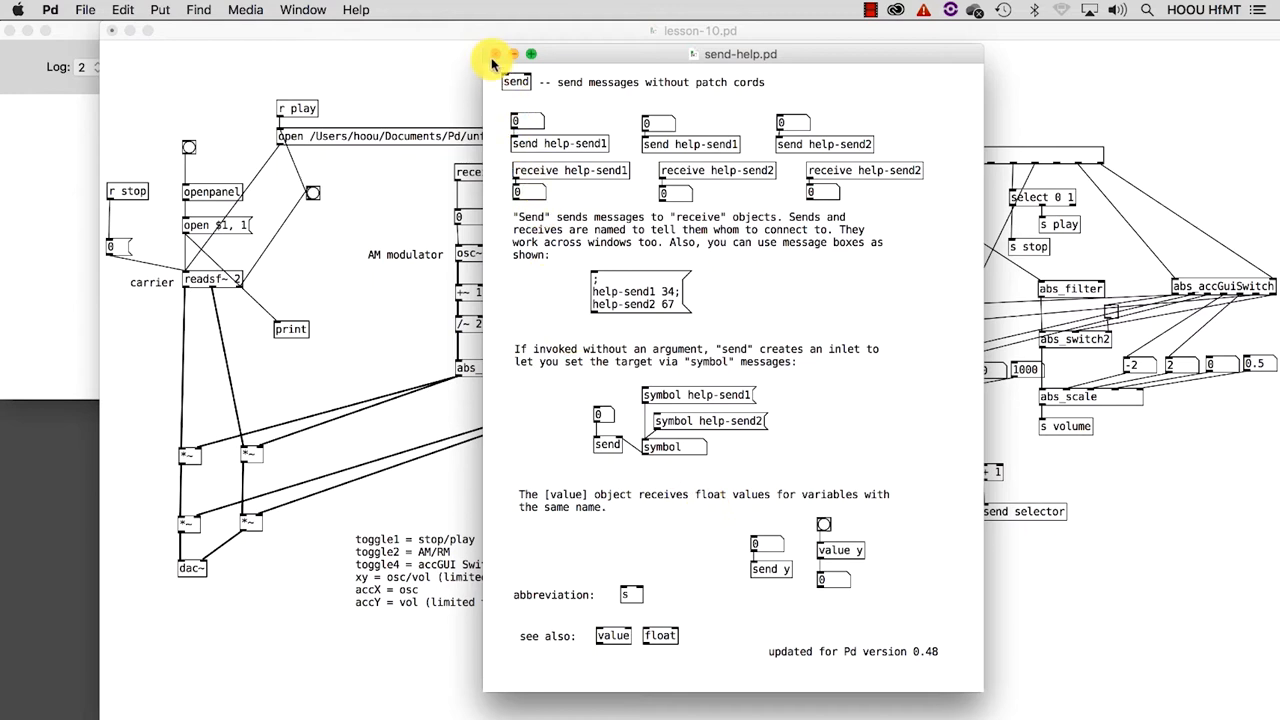
pyautogui.click(512, 54)
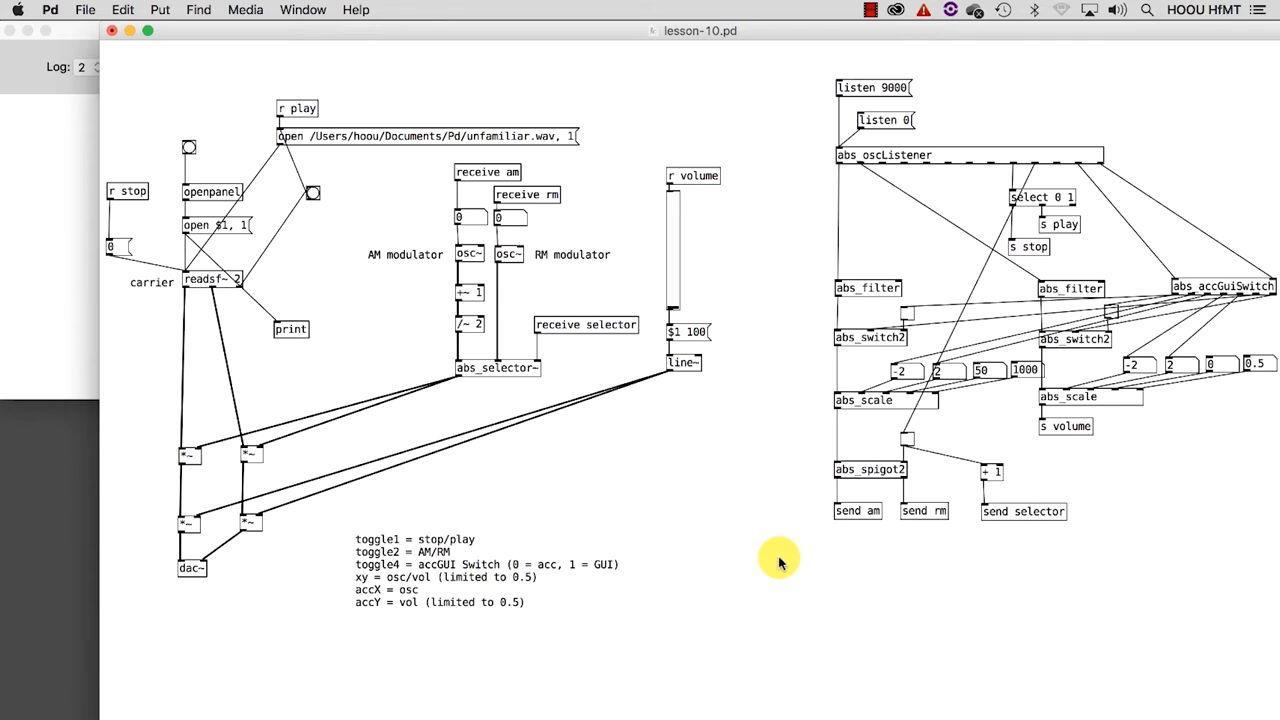
pyautogui.moveTo(760, 556)
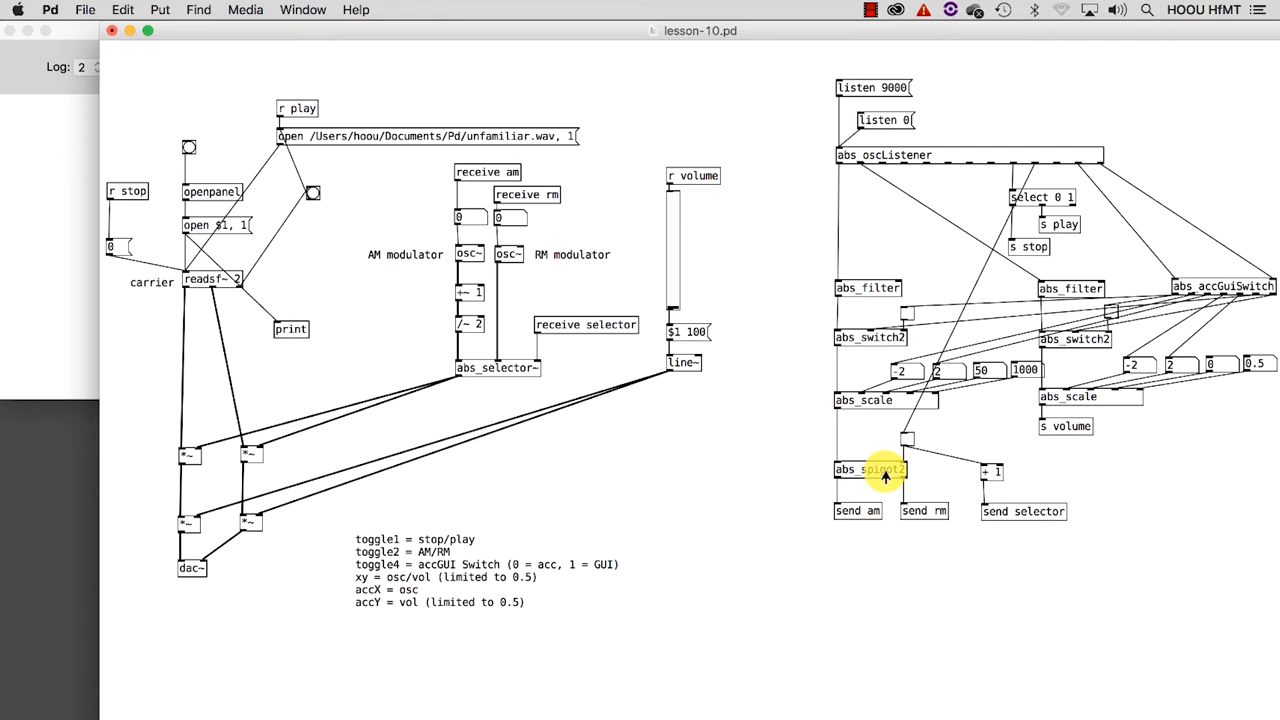
pyautogui.moveTo(516, 368)
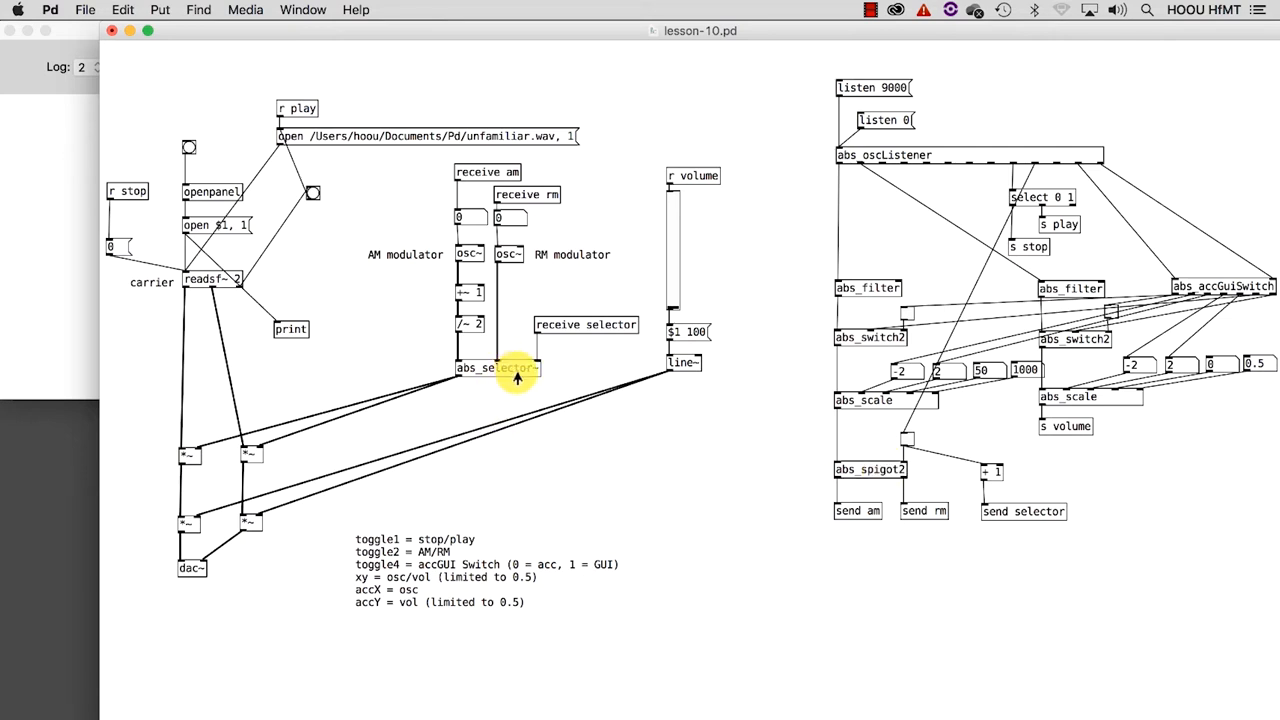
pyautogui.moveTo(580, 410)
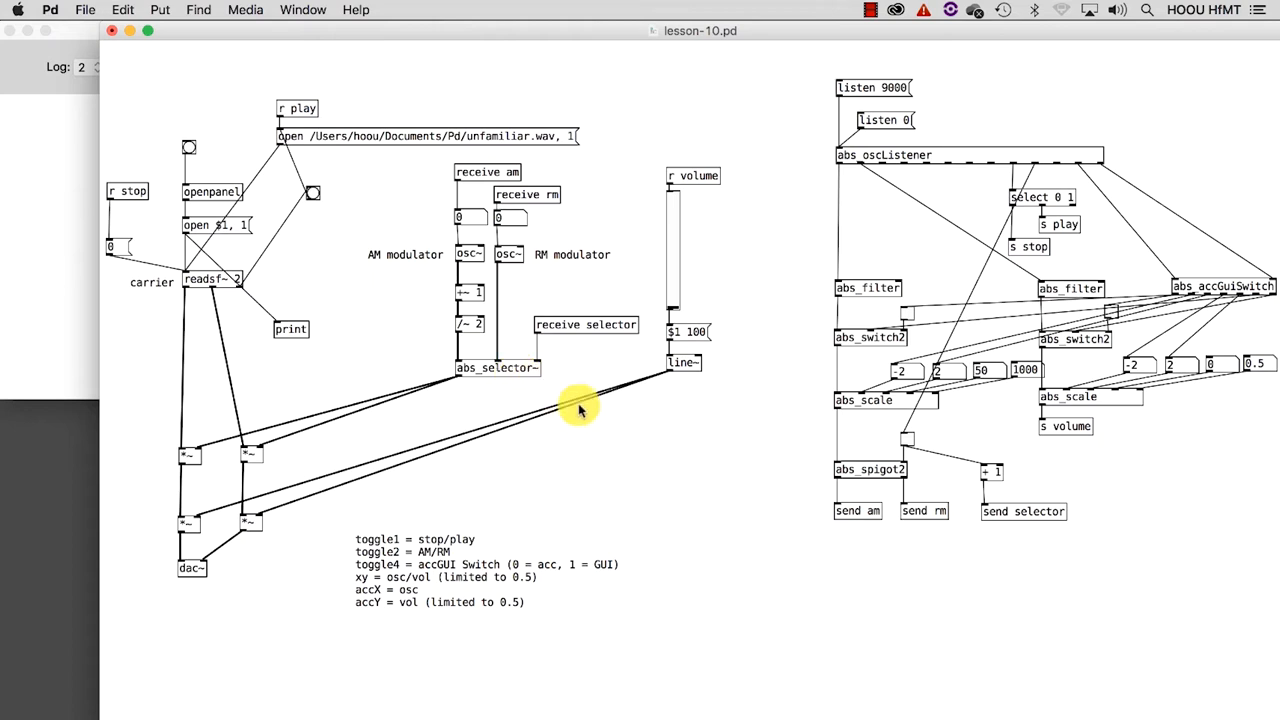
pyautogui.moveTo(1200, 248)
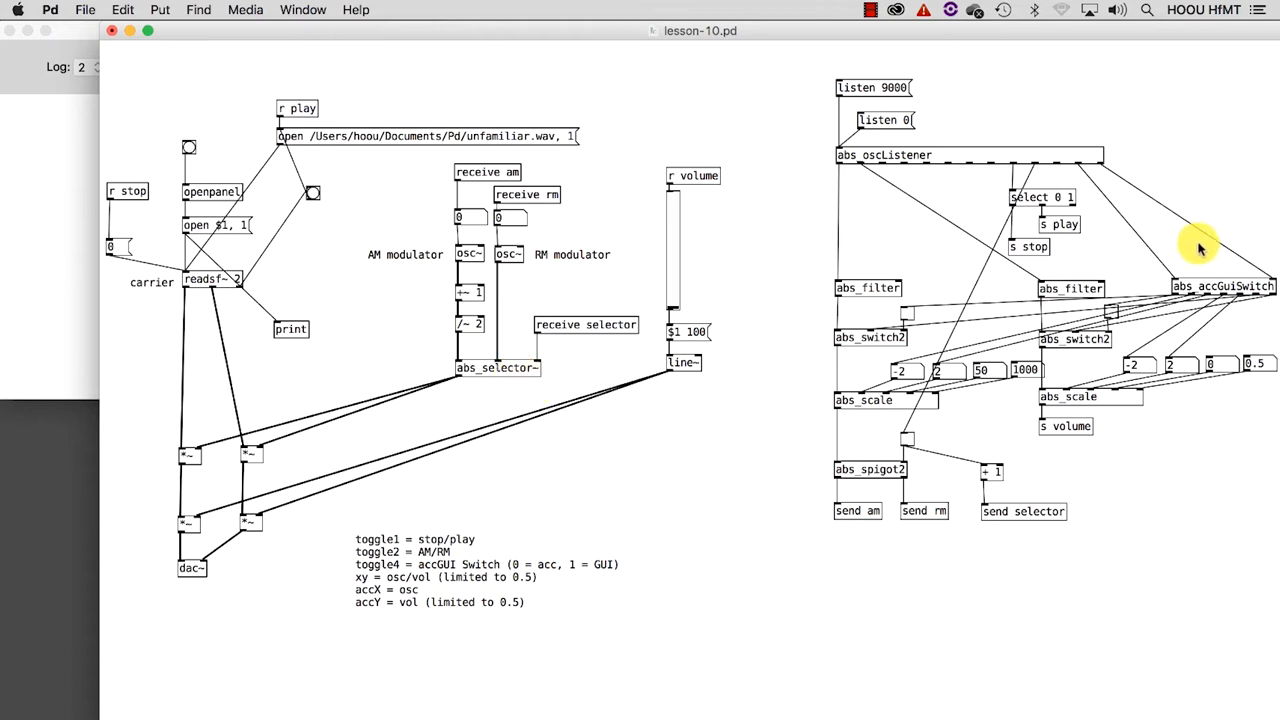
# - Inspect the accGuiSwitch and switch2 abstractions, closing switch2 afterwards
pyautogui.doubleClick(1222, 286)
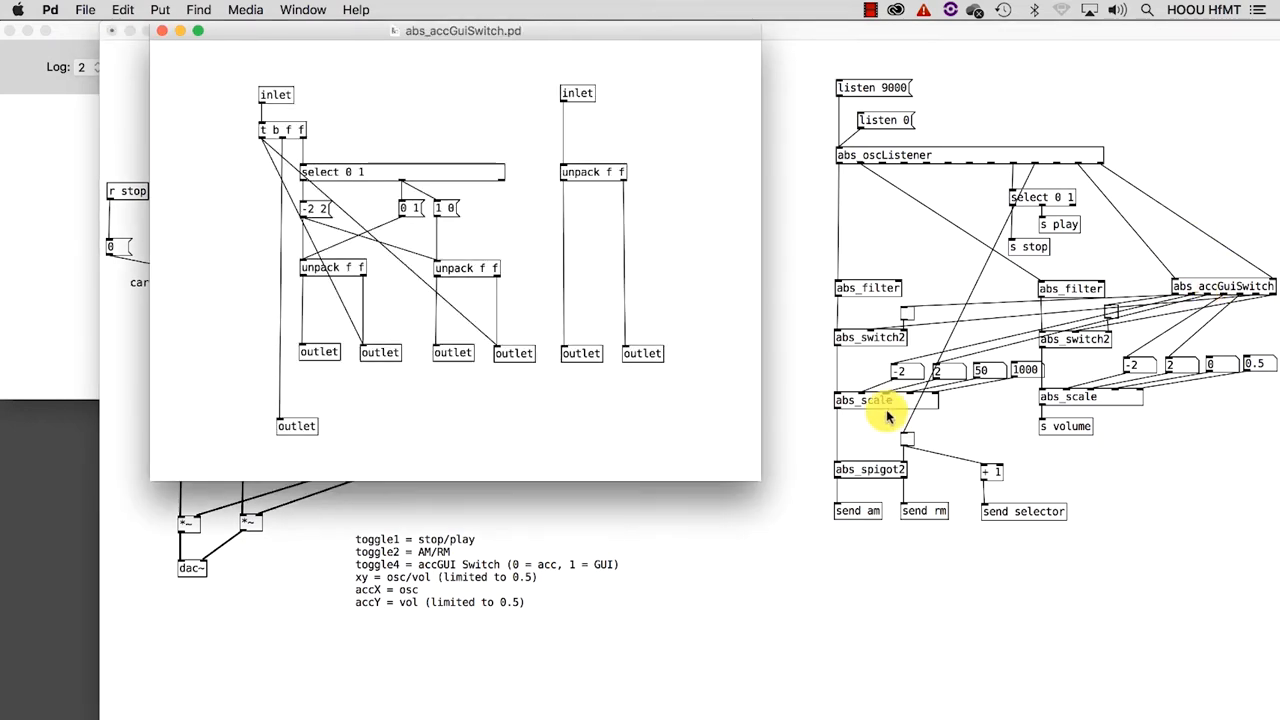
pyautogui.moveTo(696, 258)
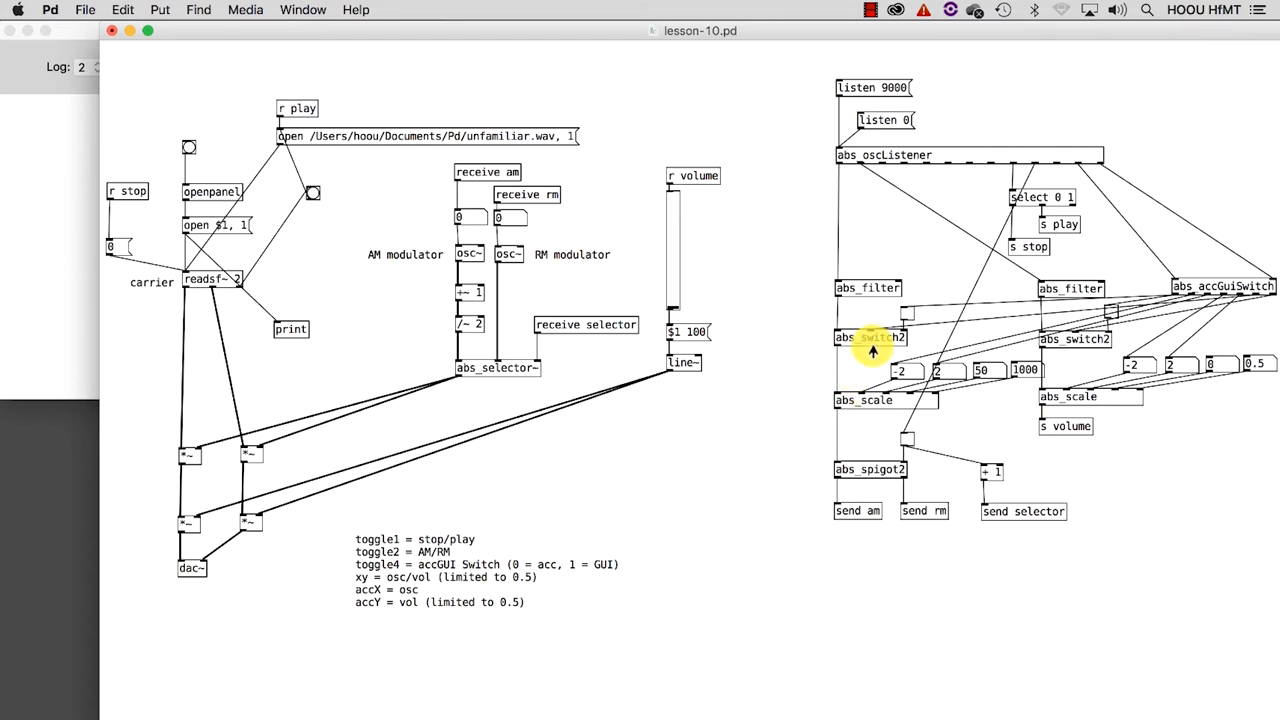
pyautogui.doubleClick(868, 336)
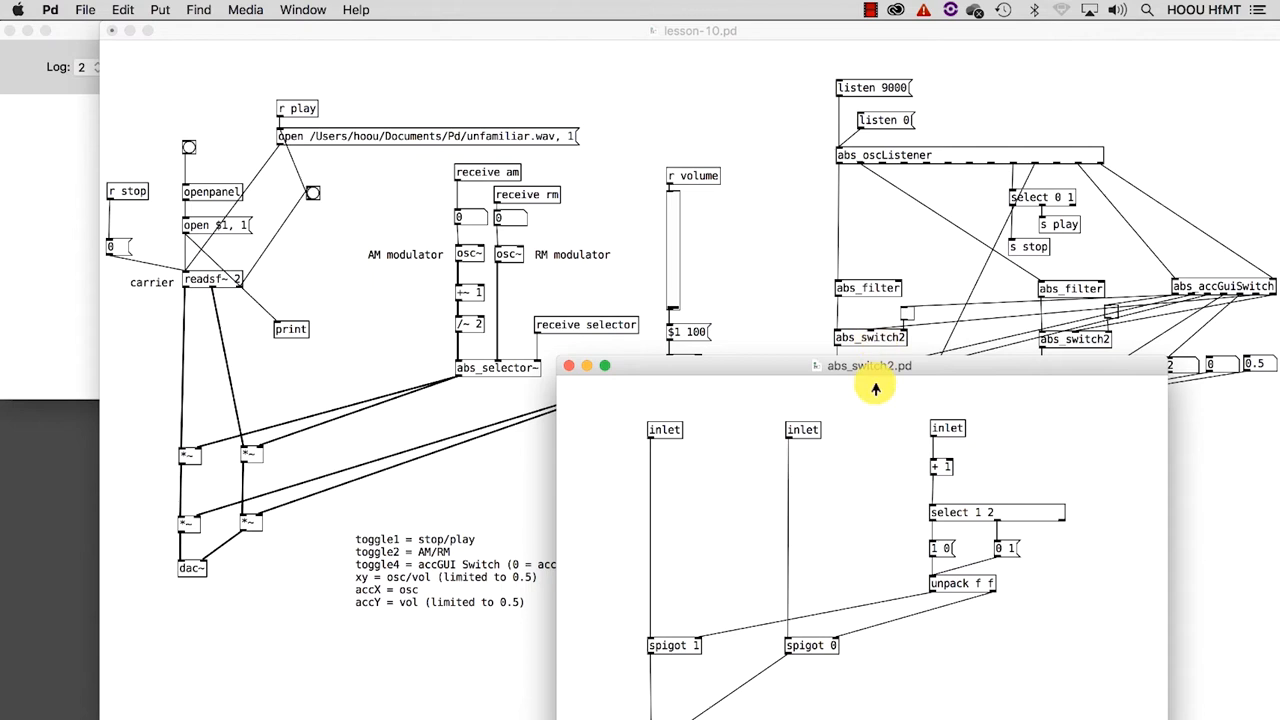
pyautogui.moveTo(1000, 638)
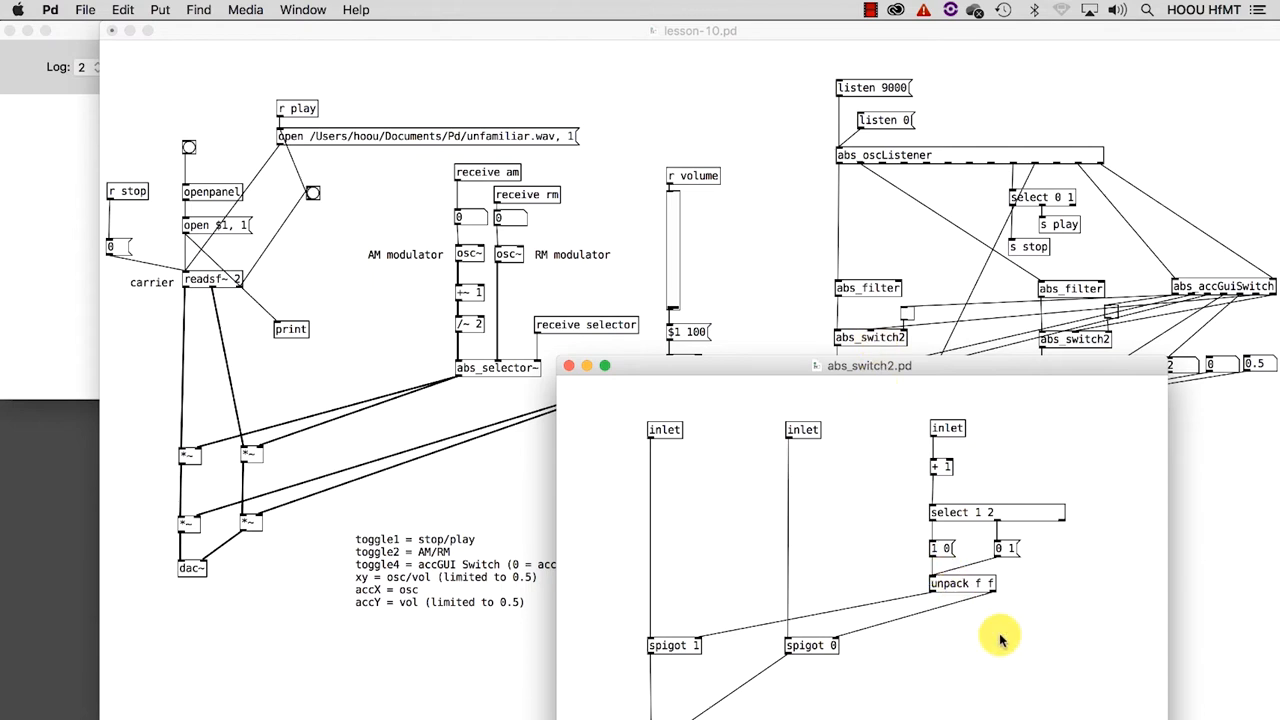
pyautogui.click(568, 364)
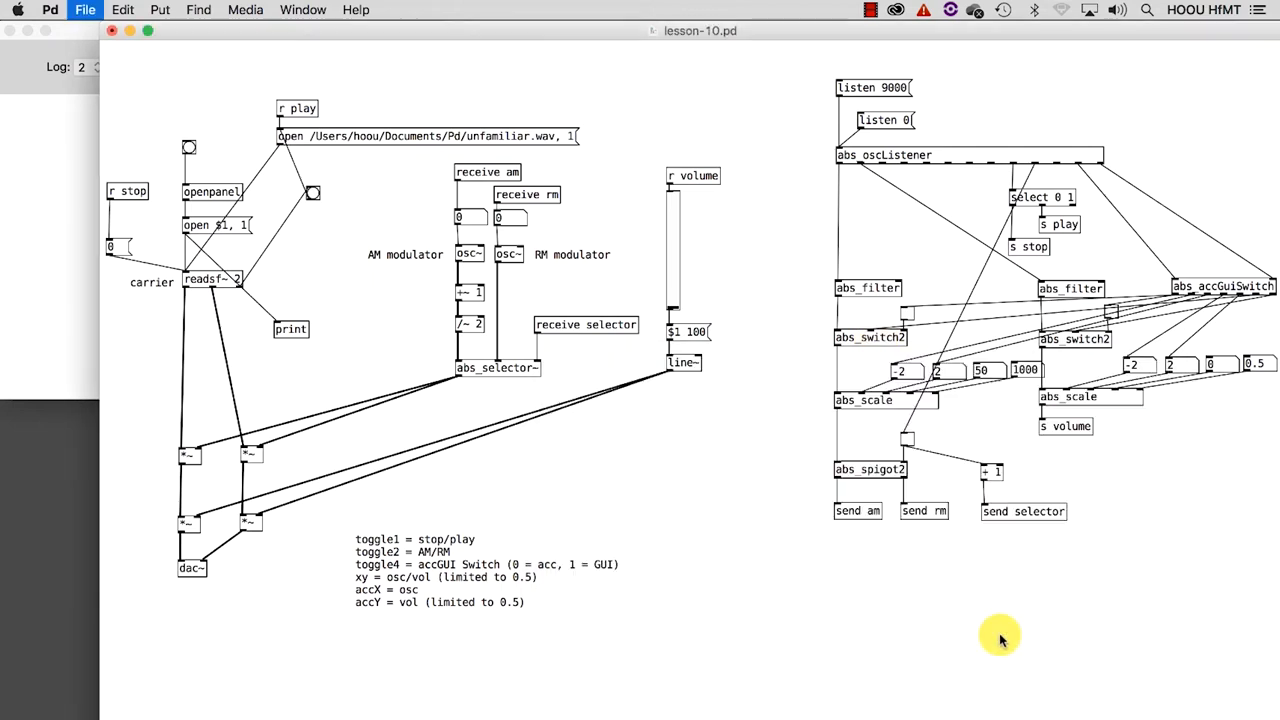
# - Inspect the spigot2 abstraction and bring up the spigot object's help page
pyautogui.doubleClick(868, 468)
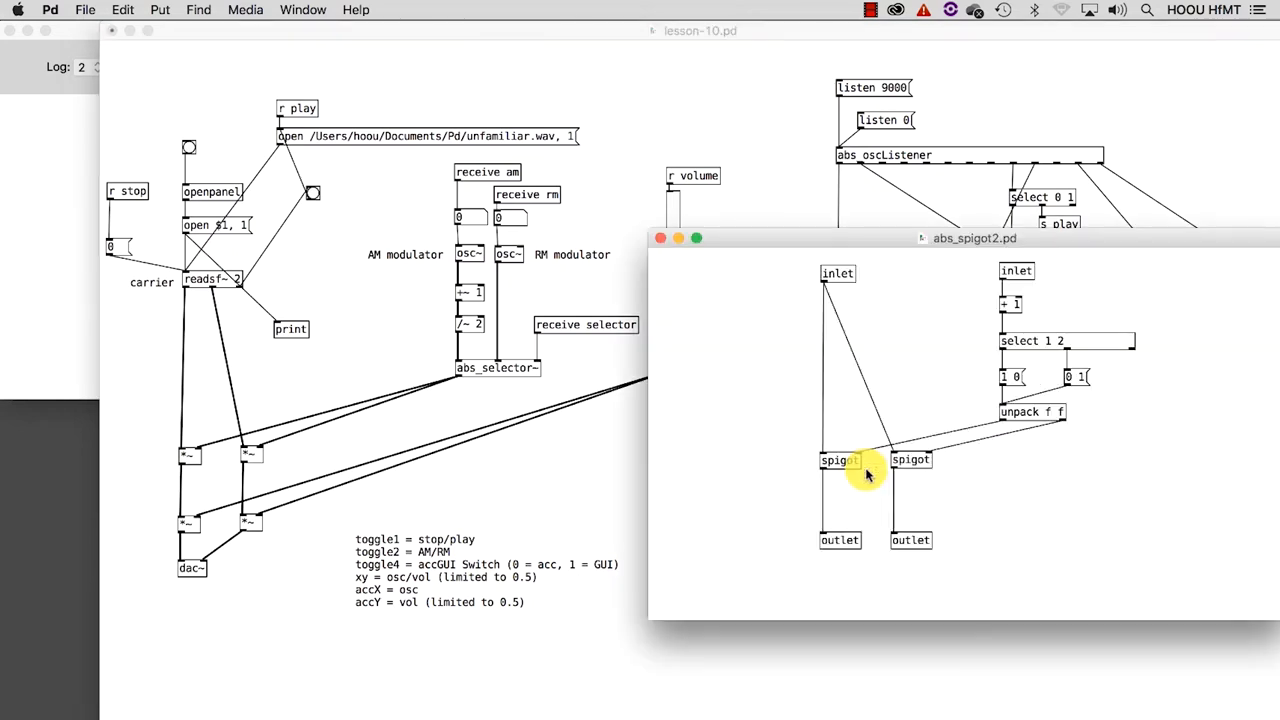
pyautogui.rightClick(840, 460)
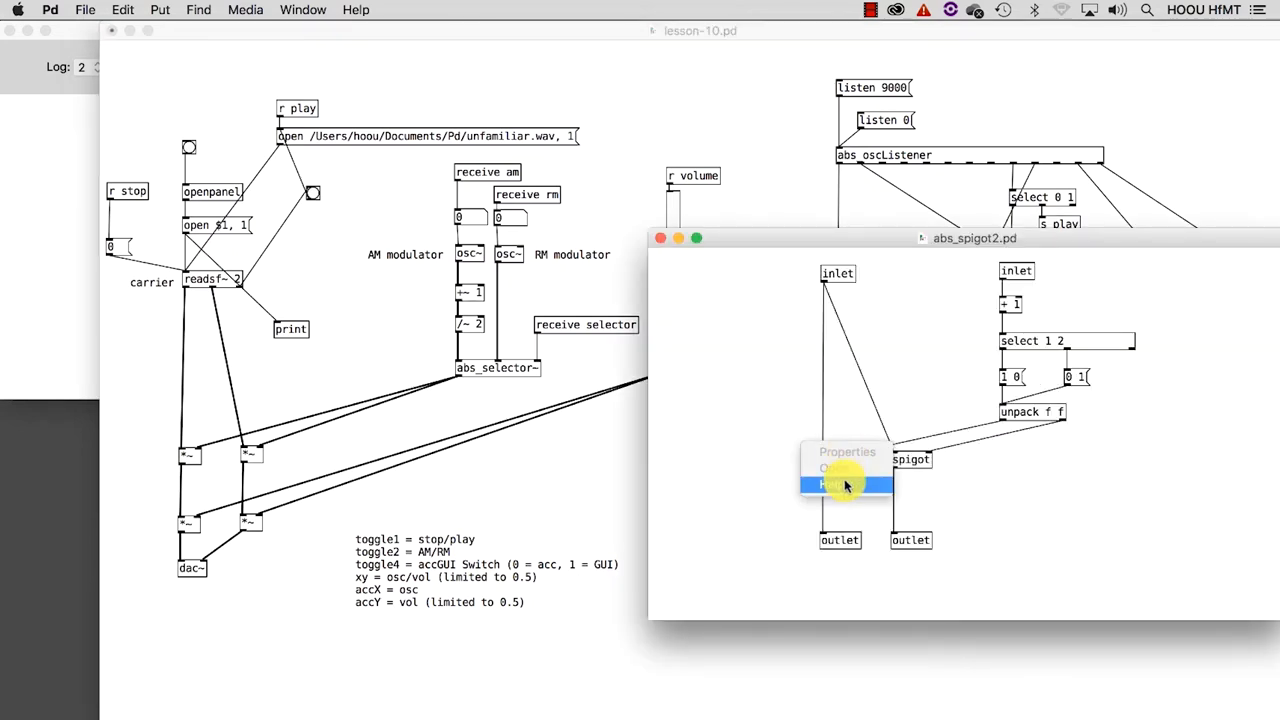
pyautogui.click(836, 484)
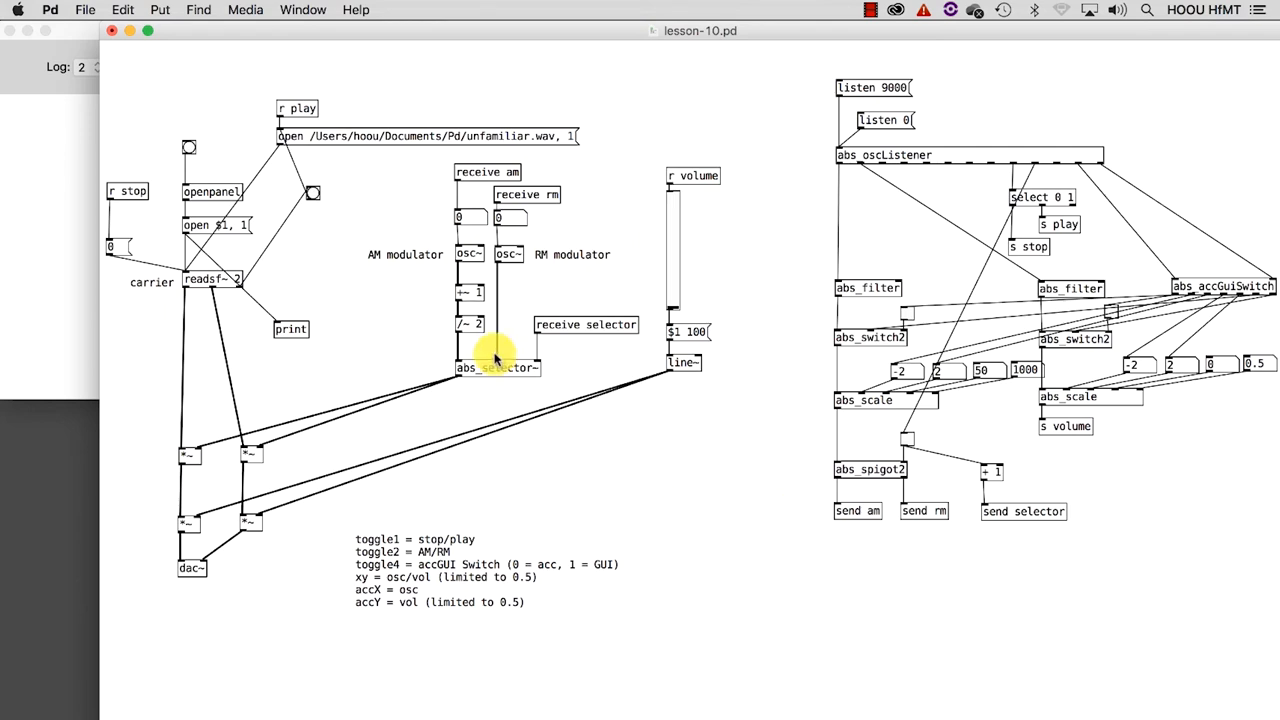
# - Inspect the selector~ abstraction that switches between the AM and RM signals
pyautogui.doubleClick(496, 368)
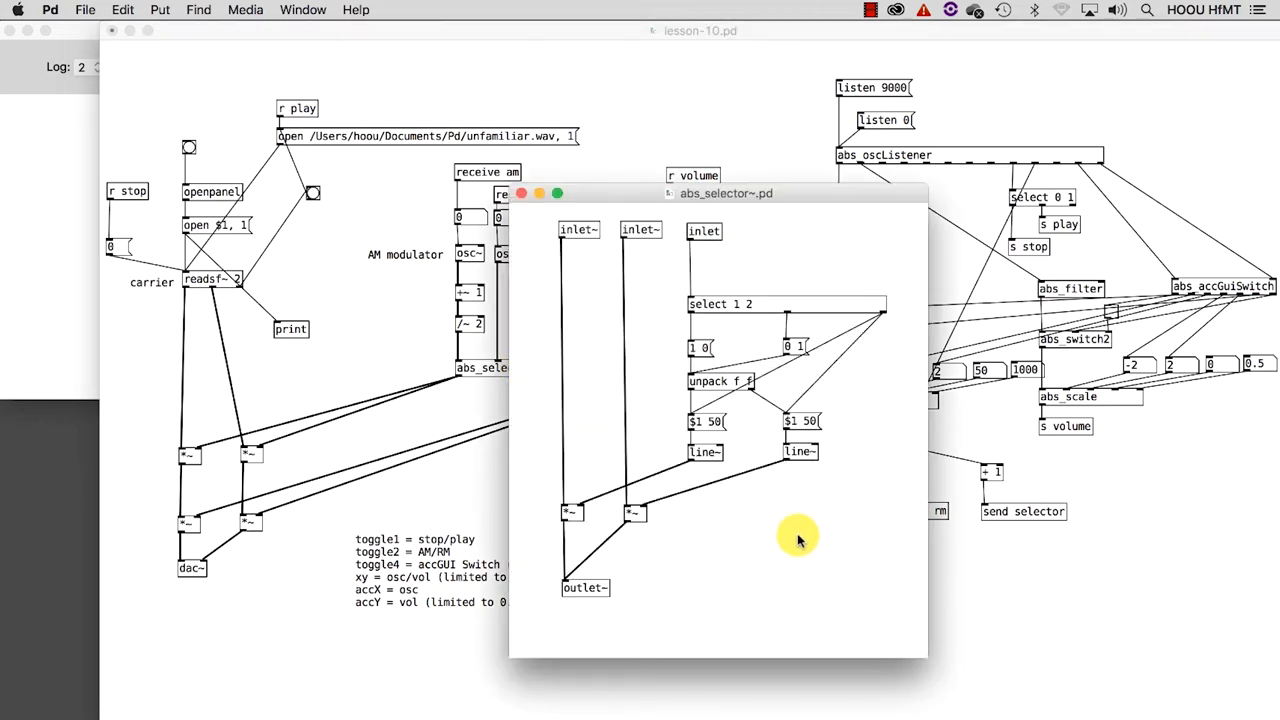
pyautogui.moveTo(806, 550)
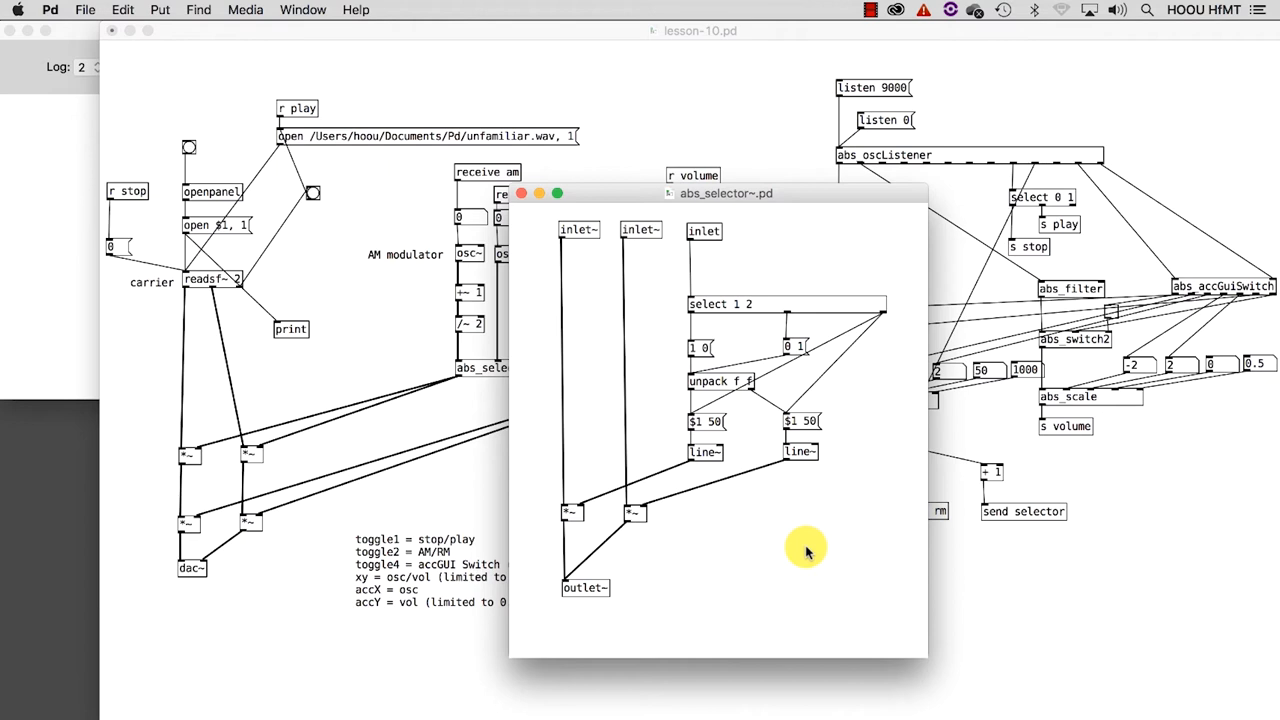
pyautogui.click(520, 192)
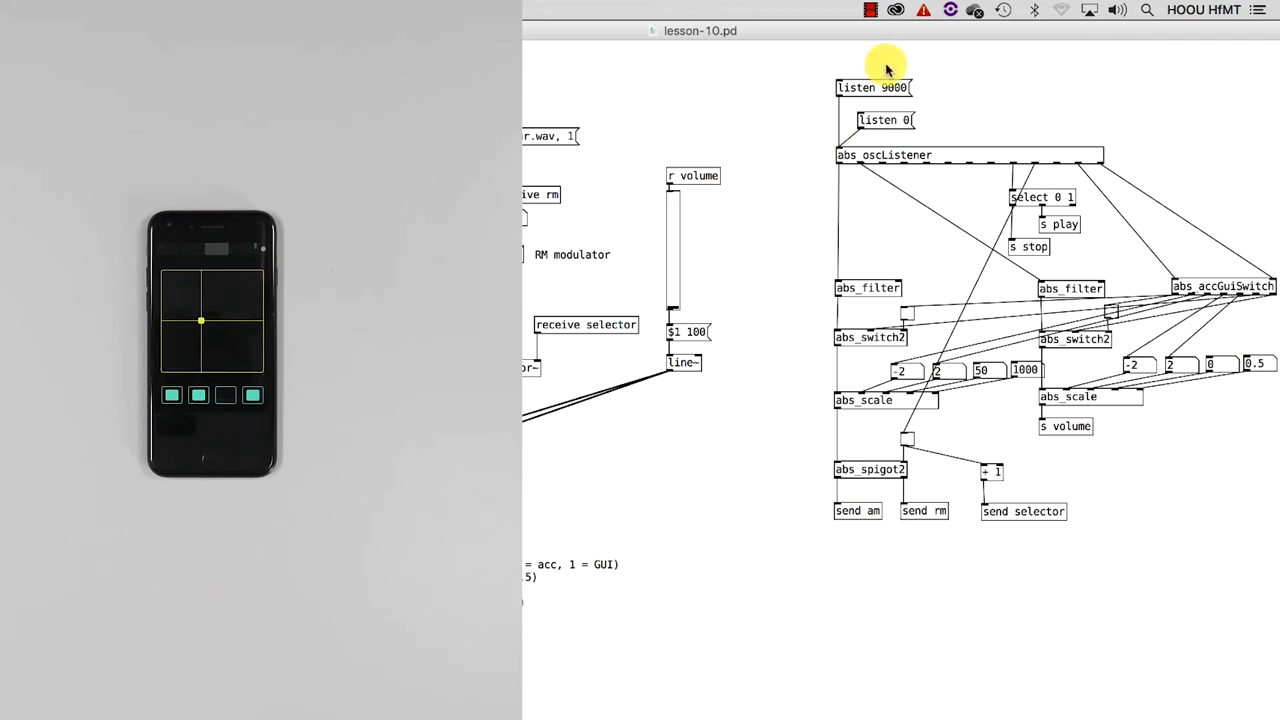
pyautogui.moveTo(1004, 84)
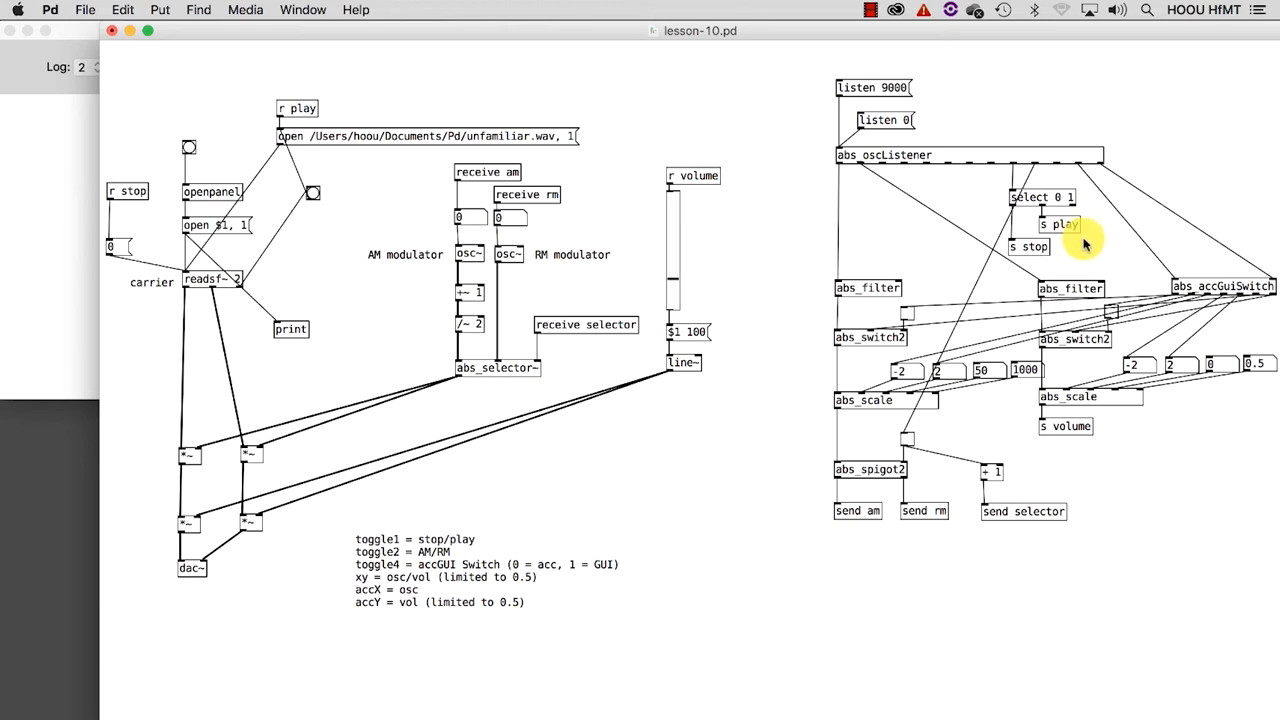
pyautogui.moveTo(1078, 248)
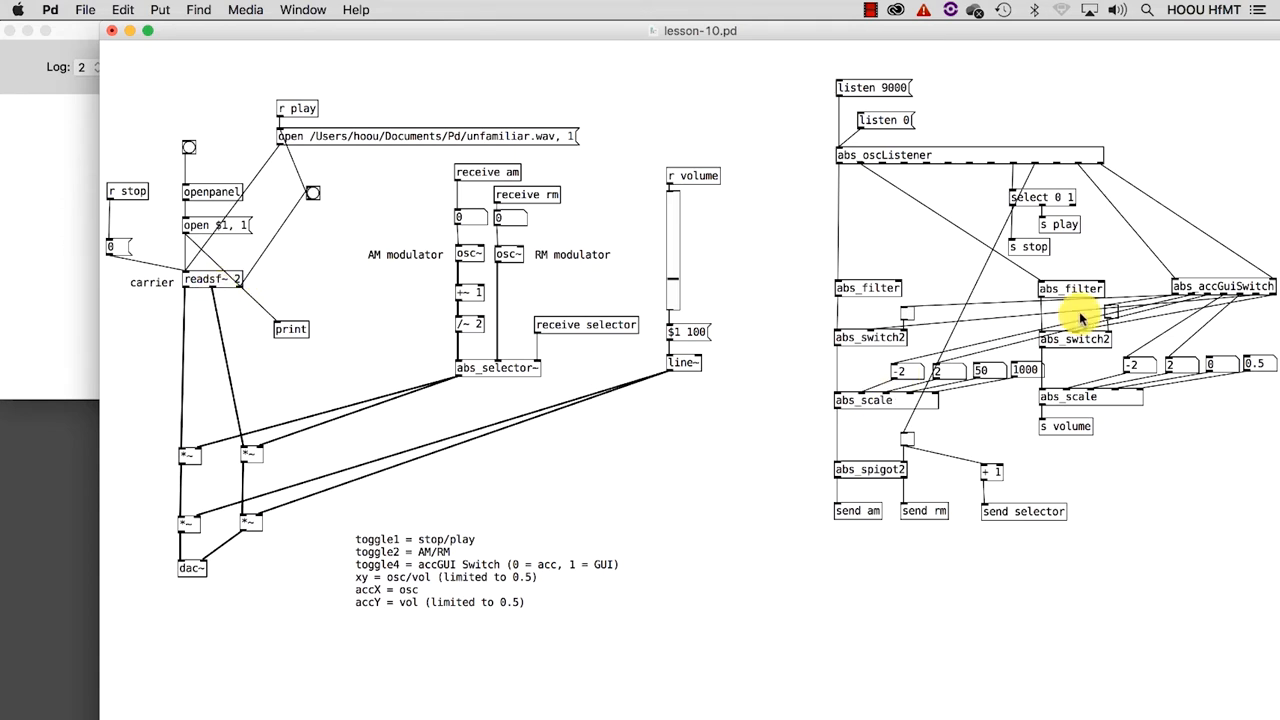
pyautogui.moveTo(1080, 250)
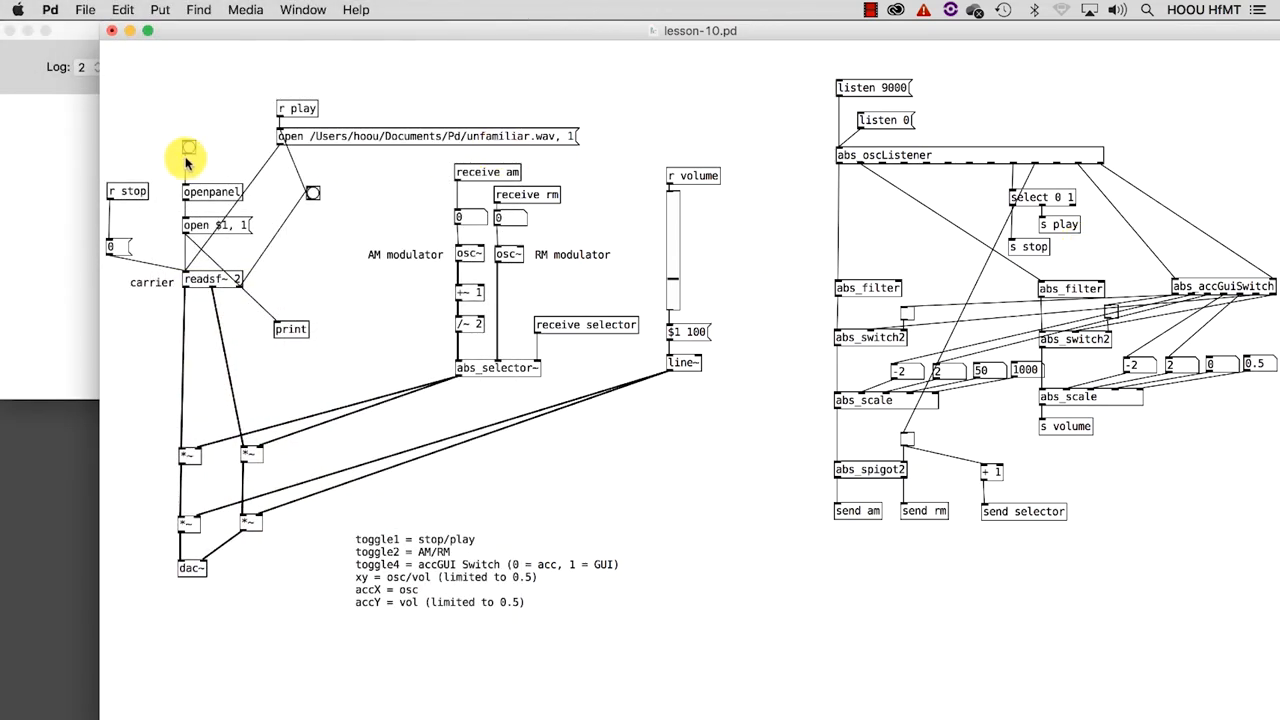
# - Load dryvocal_m.wav into the carrier player through the openpanel file chooser
pyautogui.click(188, 148)
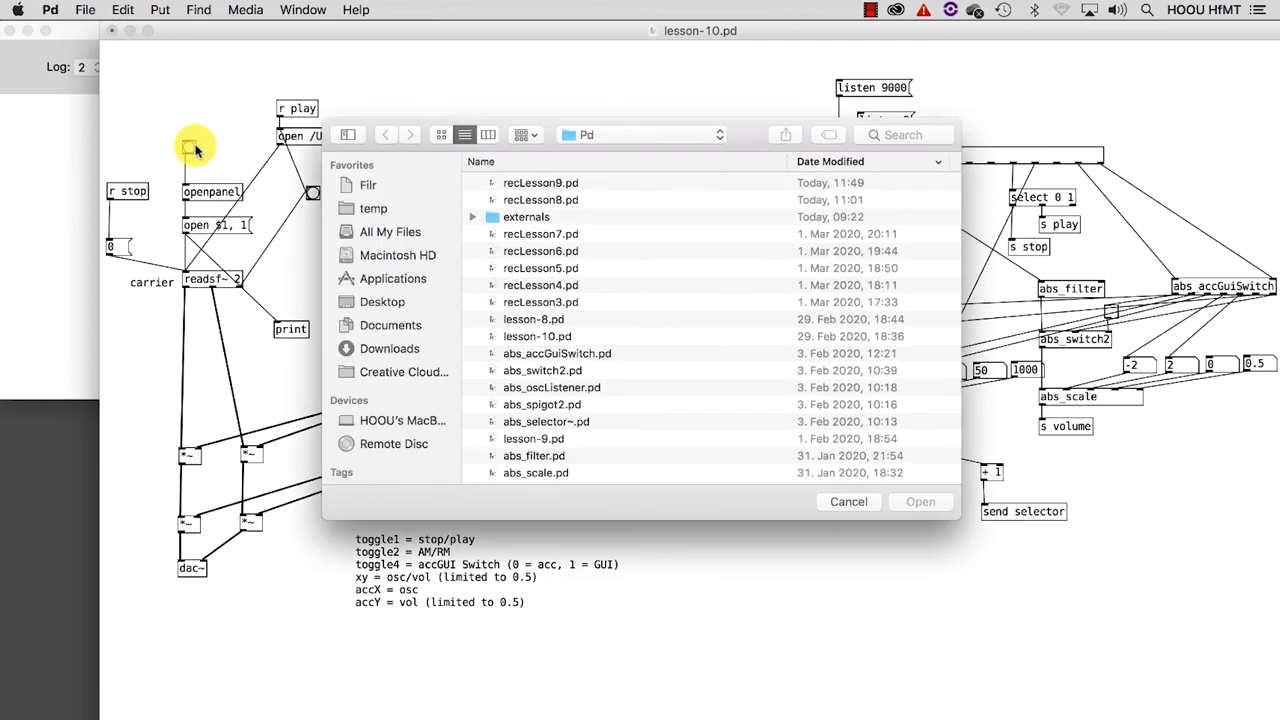
pyautogui.scroll(-3)
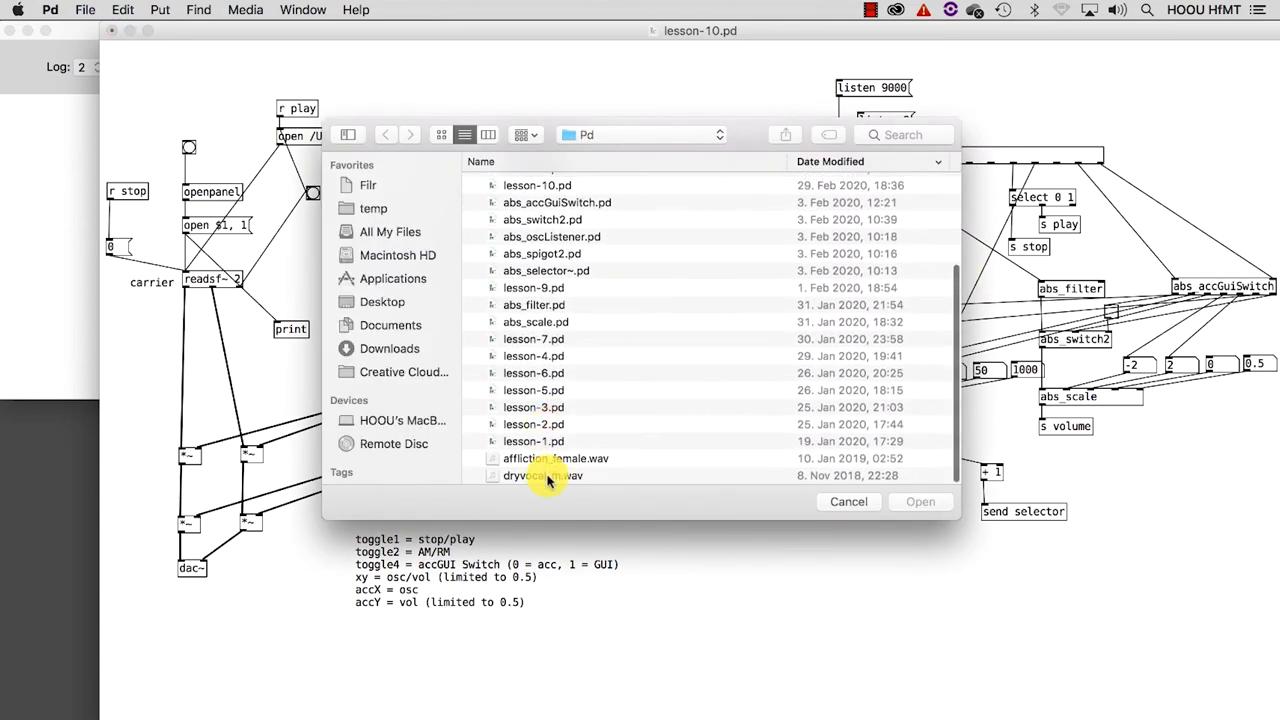
pyautogui.click(544, 476)
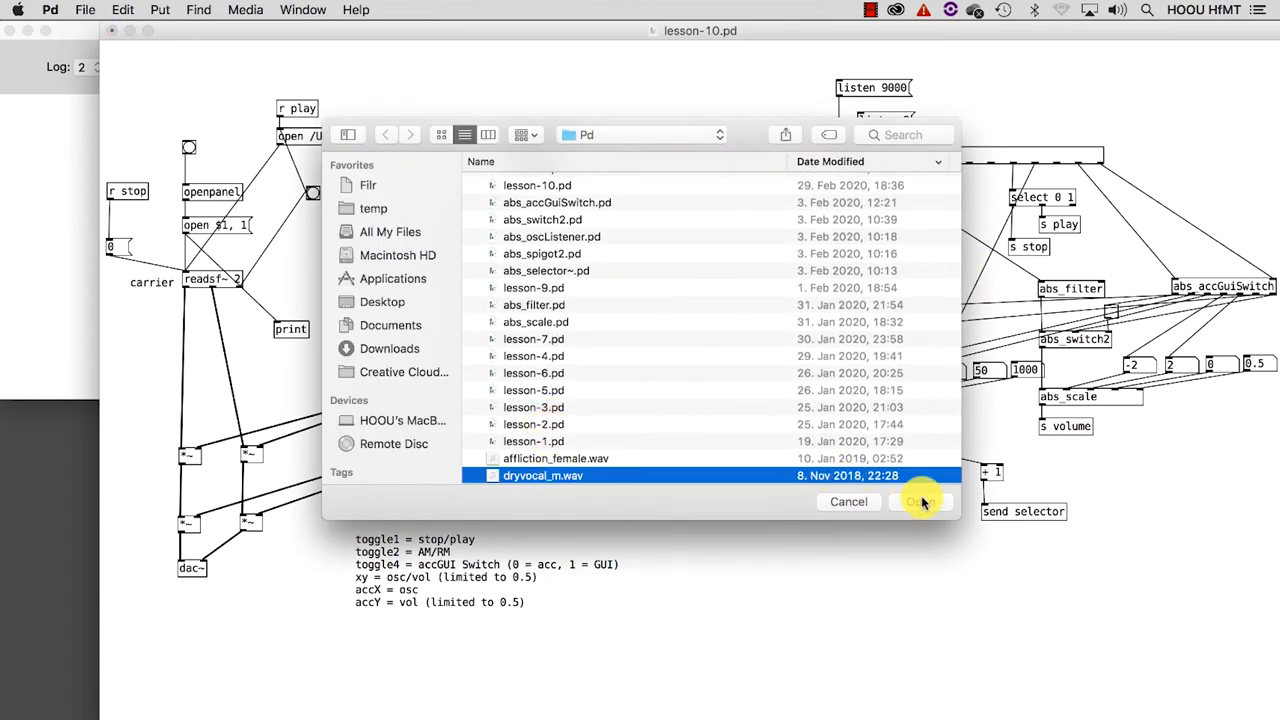
pyautogui.click(918, 500)
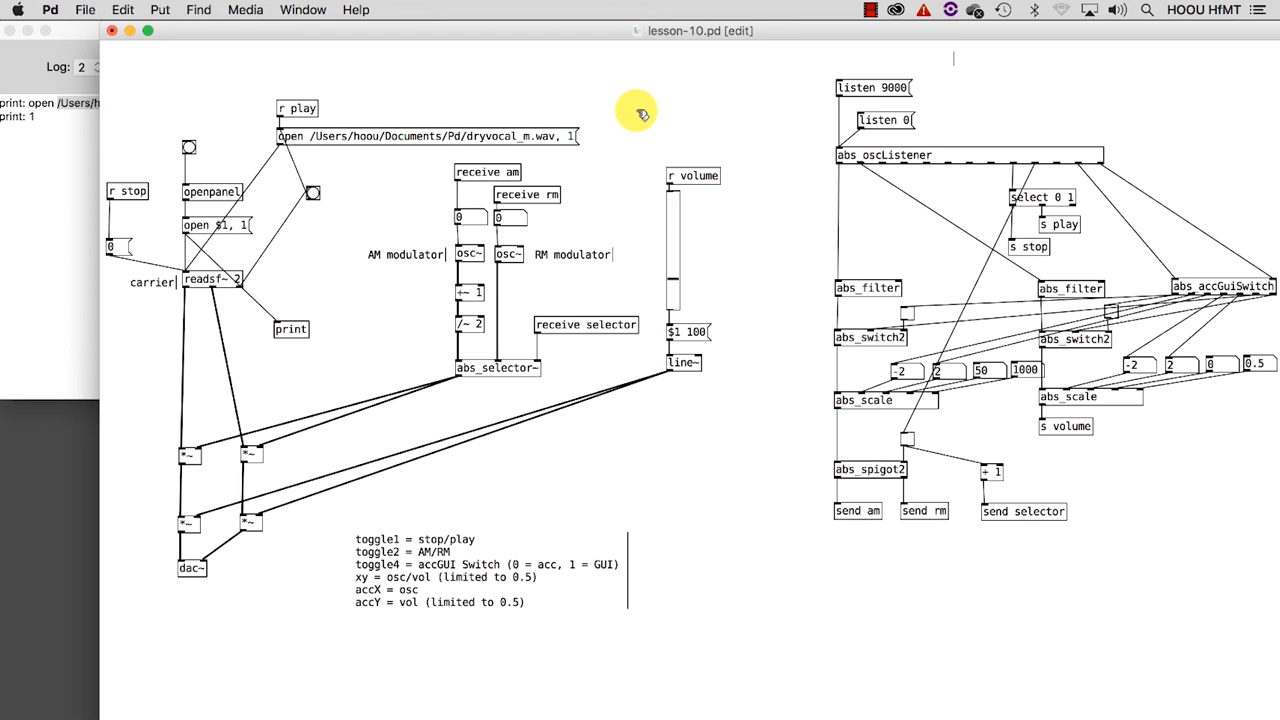
# - Leave edit mode so the TouchOSC XY pad drives the modulator frequencies live
pyautogui.press('cmd+s')
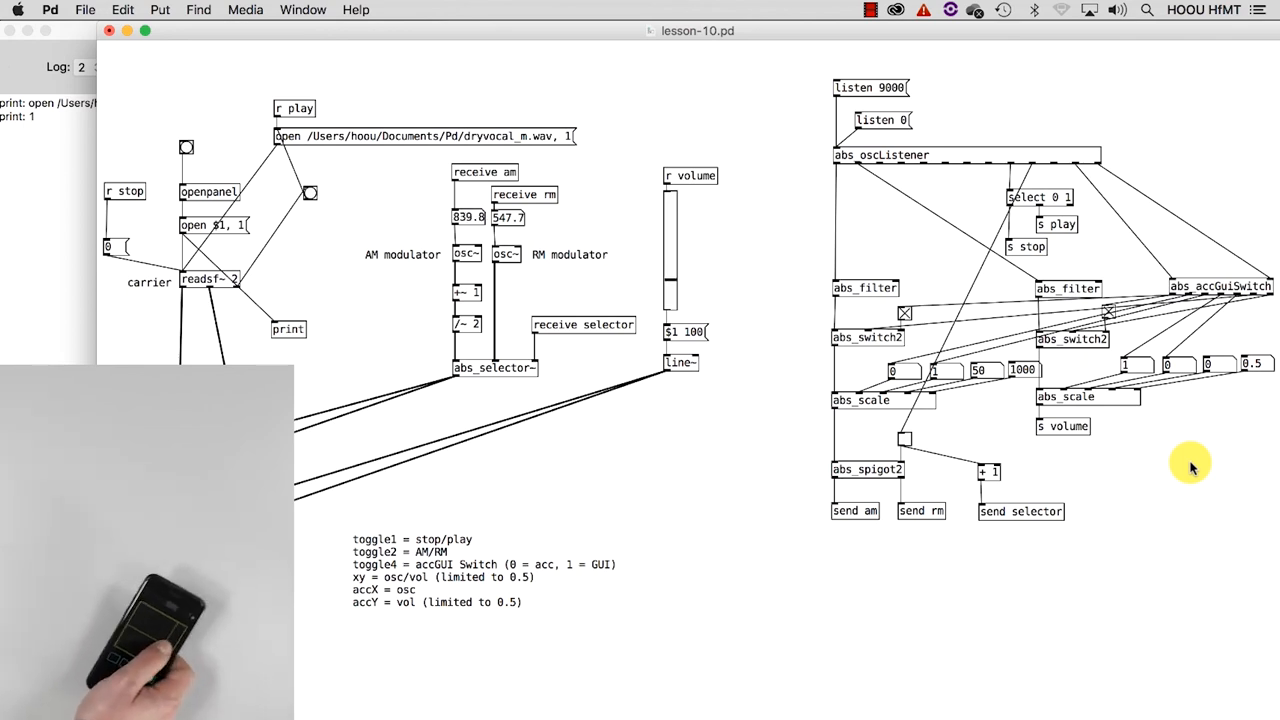
pyautogui.moveTo(428, 216)
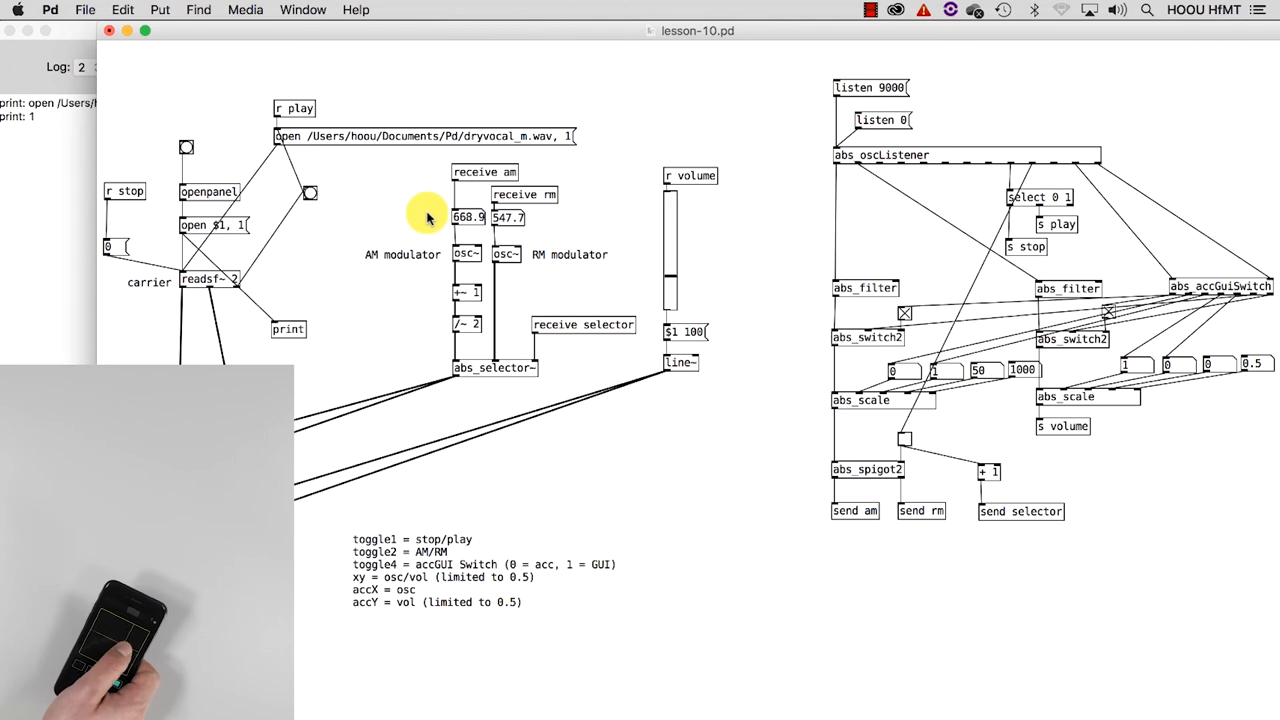